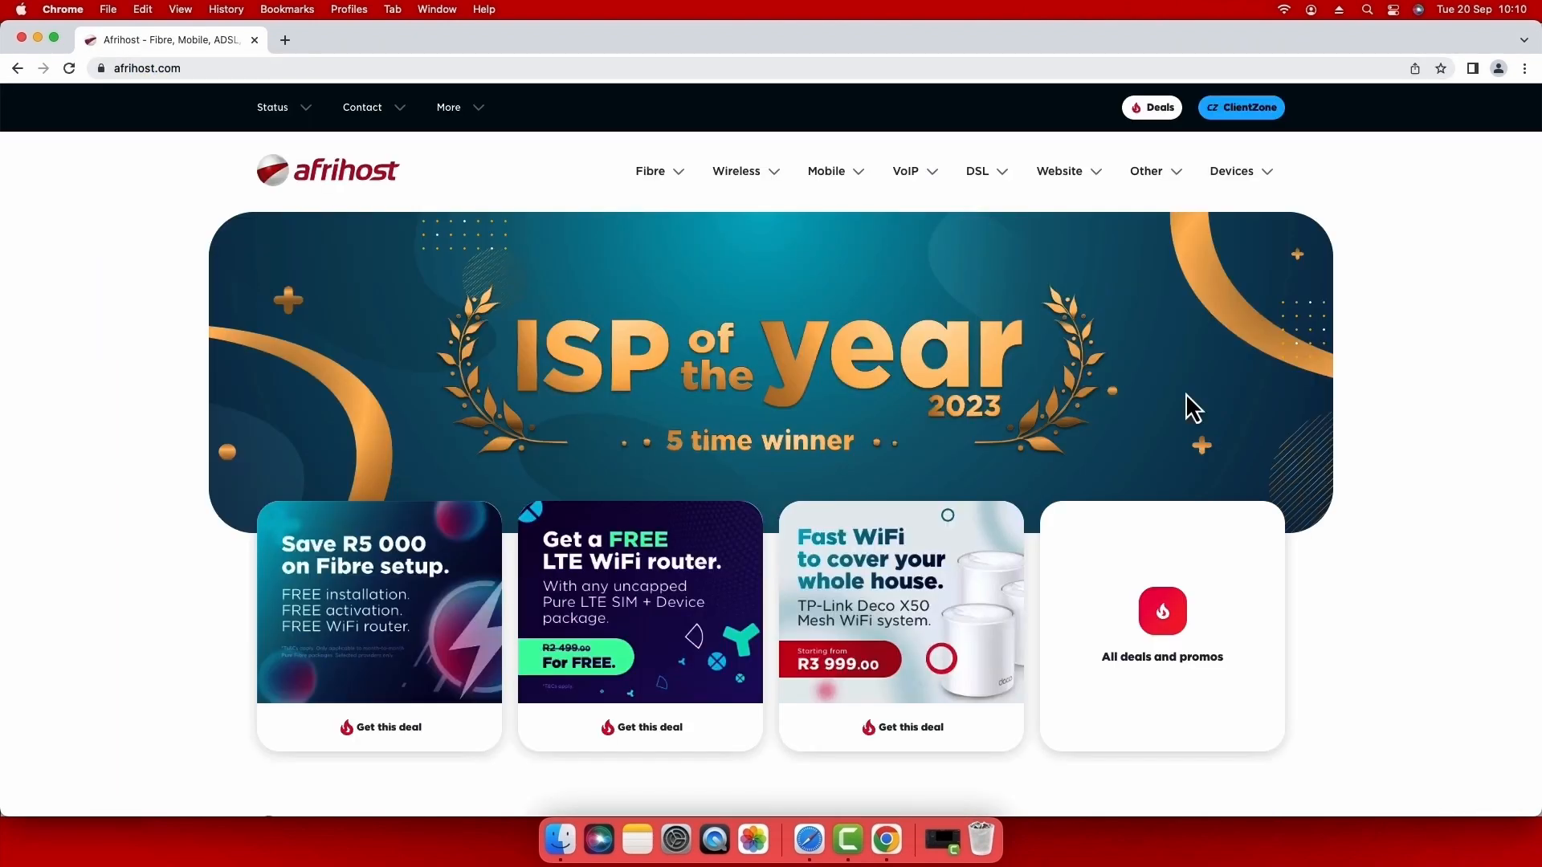
{"action": "left_click", "coordinate": [1240, 107]}
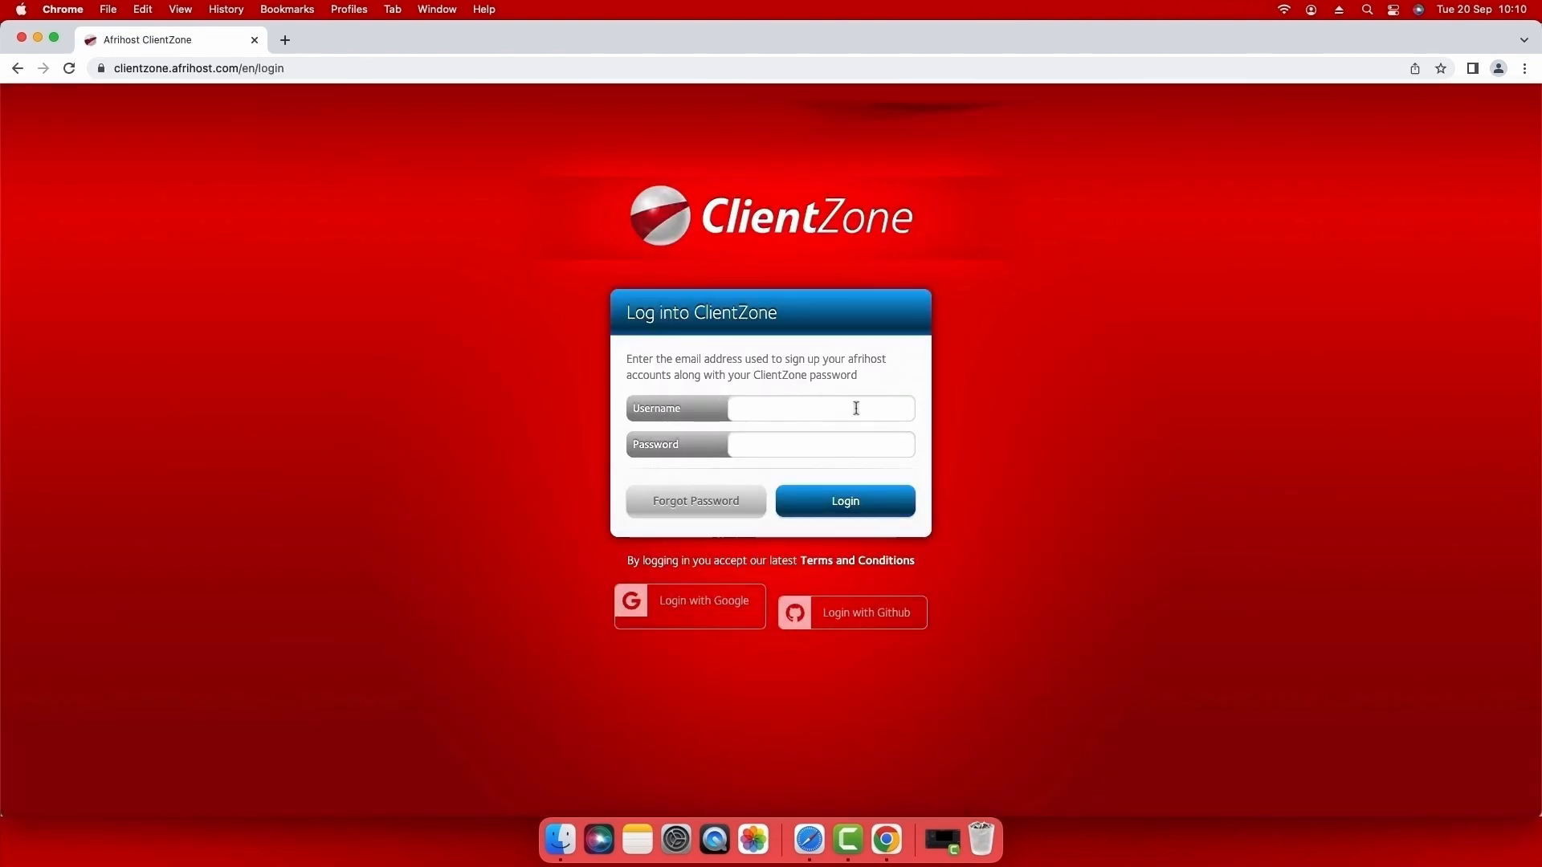
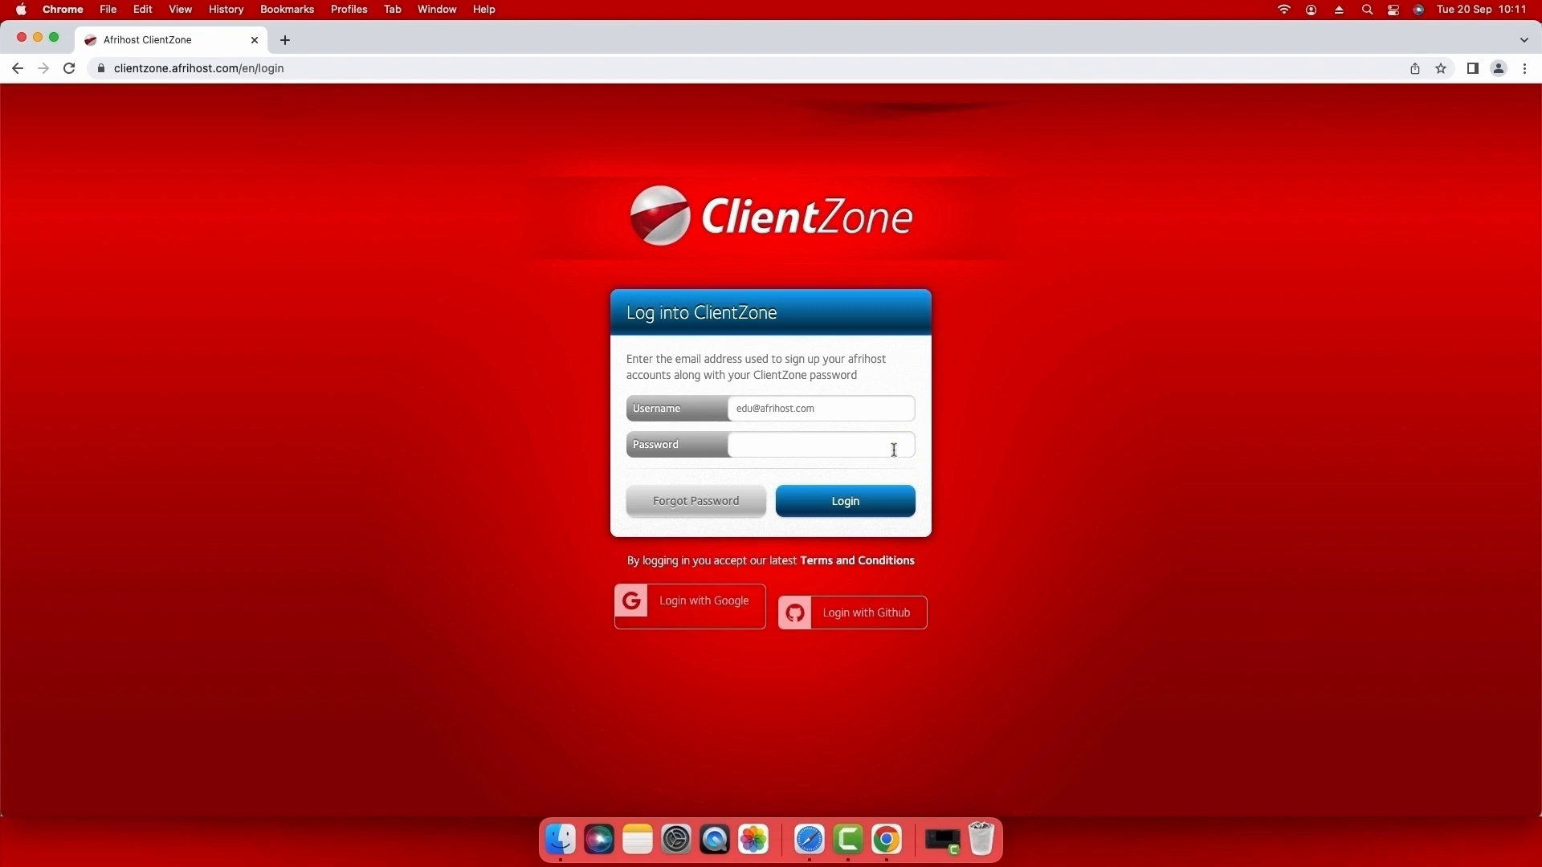
{"action": "left_click", "coordinate": [844, 501]}
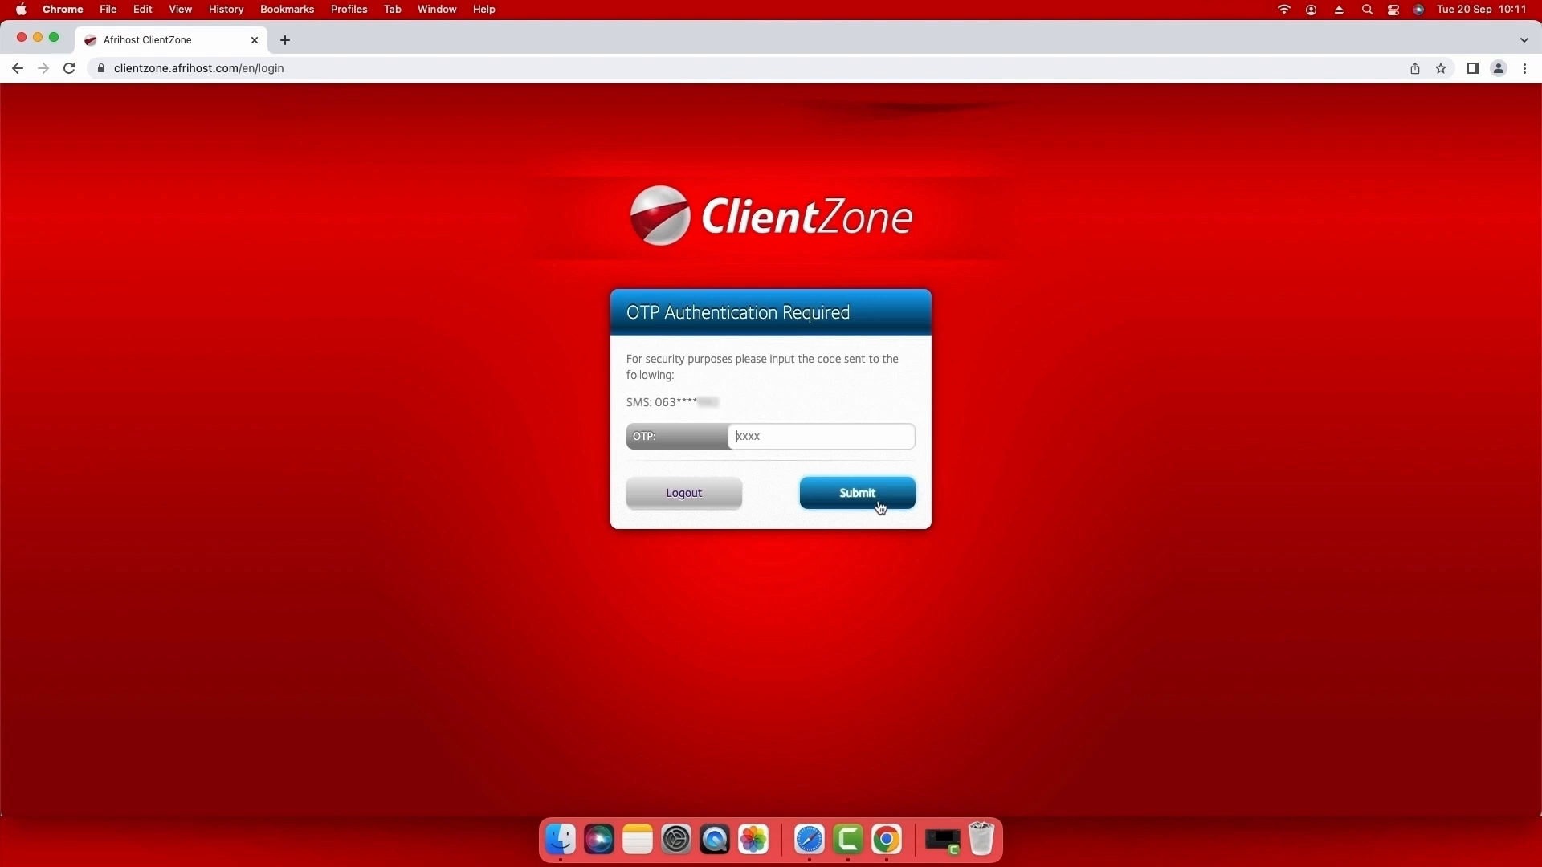
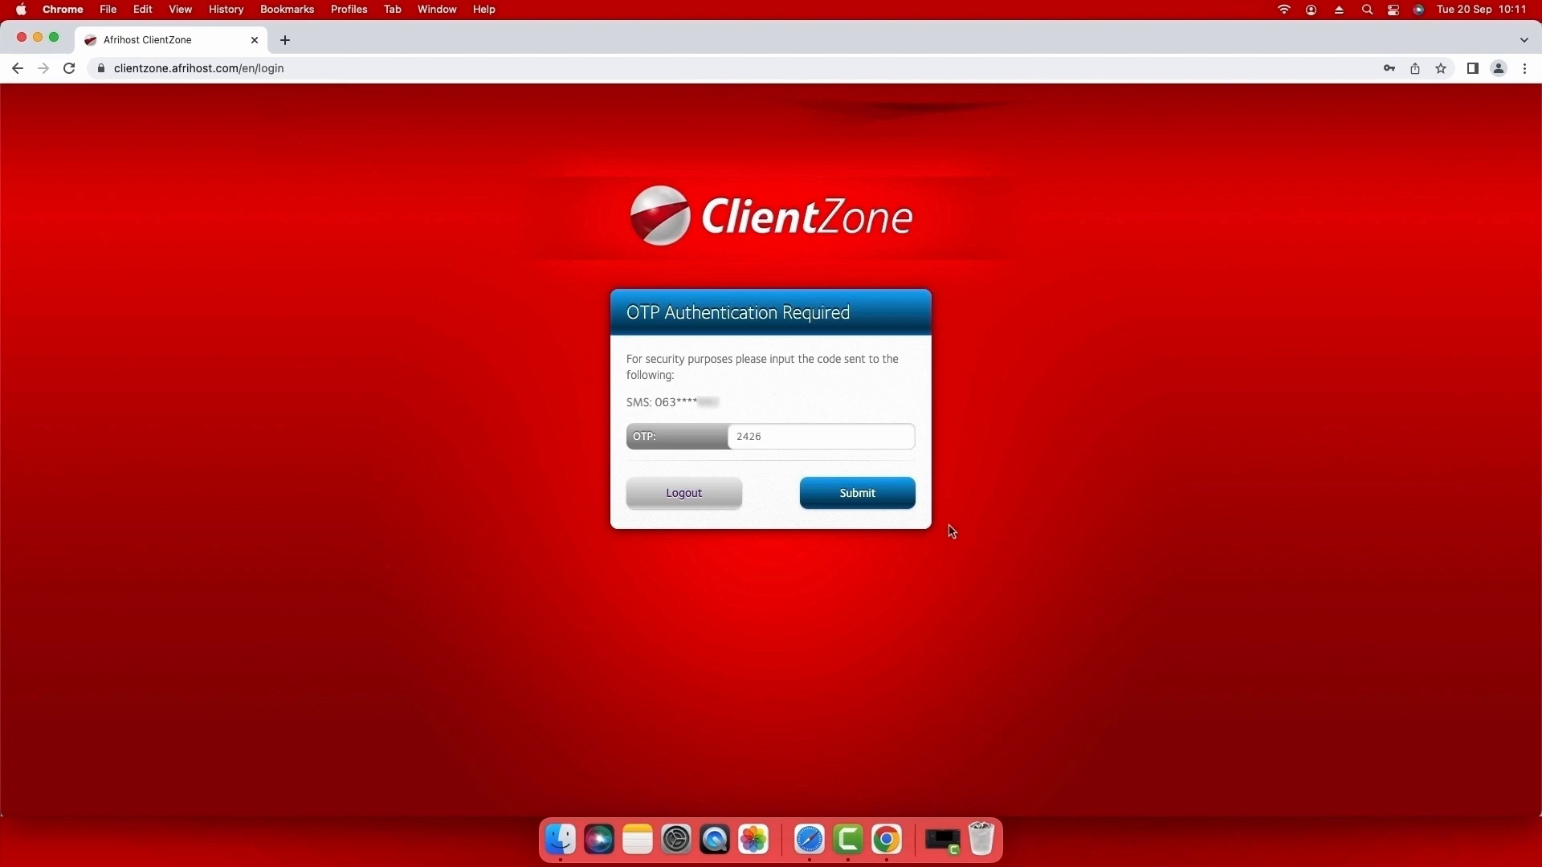
Submit the code, then open afrihostanswers.co.za's Website Manager and log into its CWP dashboard
{"action": "left_click", "coordinate": [854, 492]}
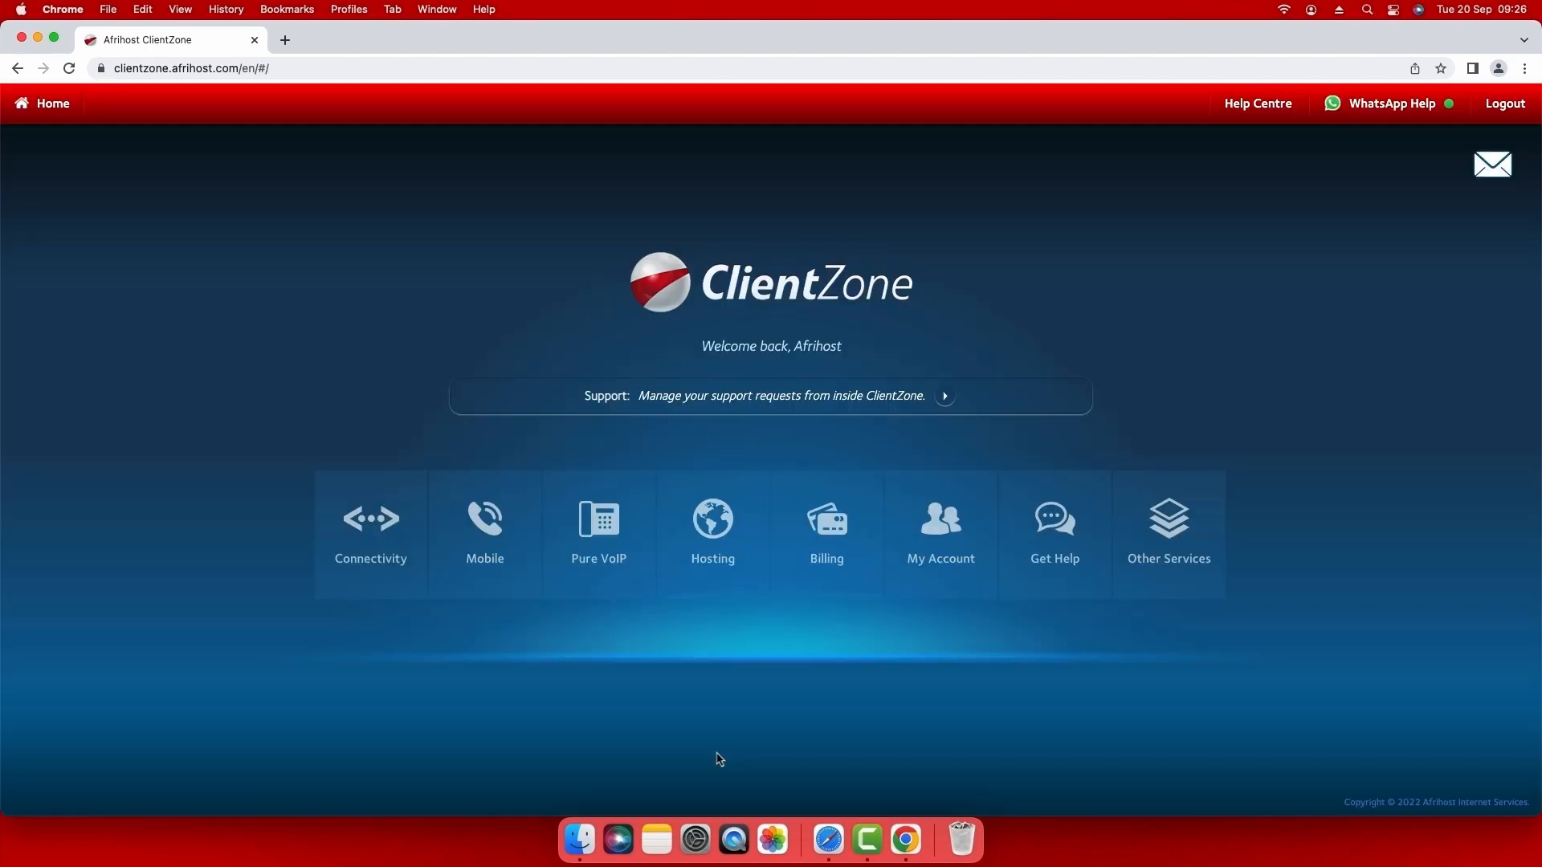
{"action": "mouse_move", "coordinate": [713, 534]}
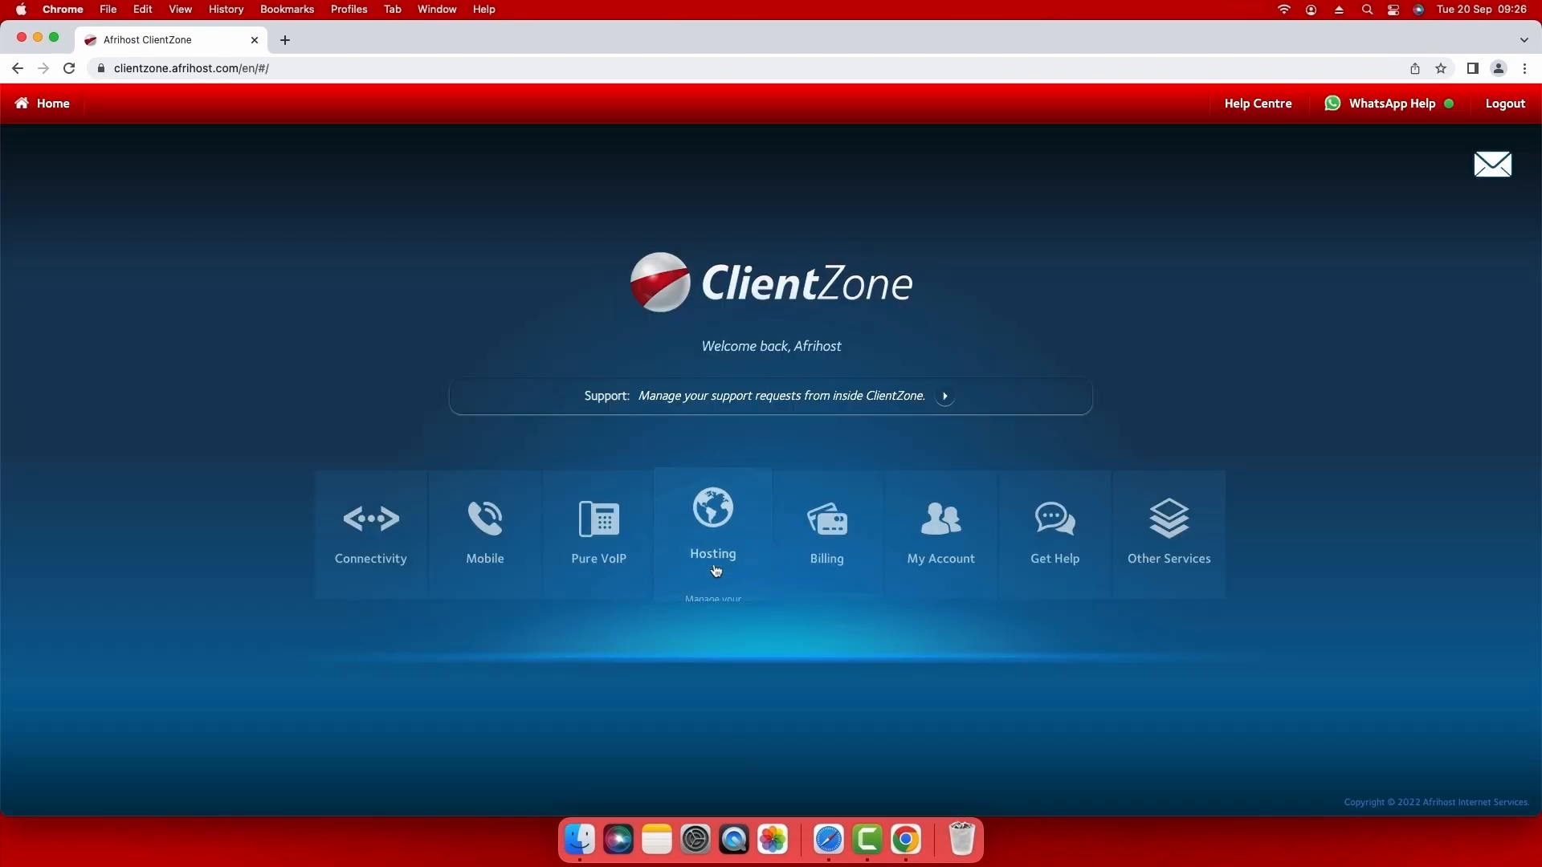
{"action": "left_click", "coordinate": [713, 520]}
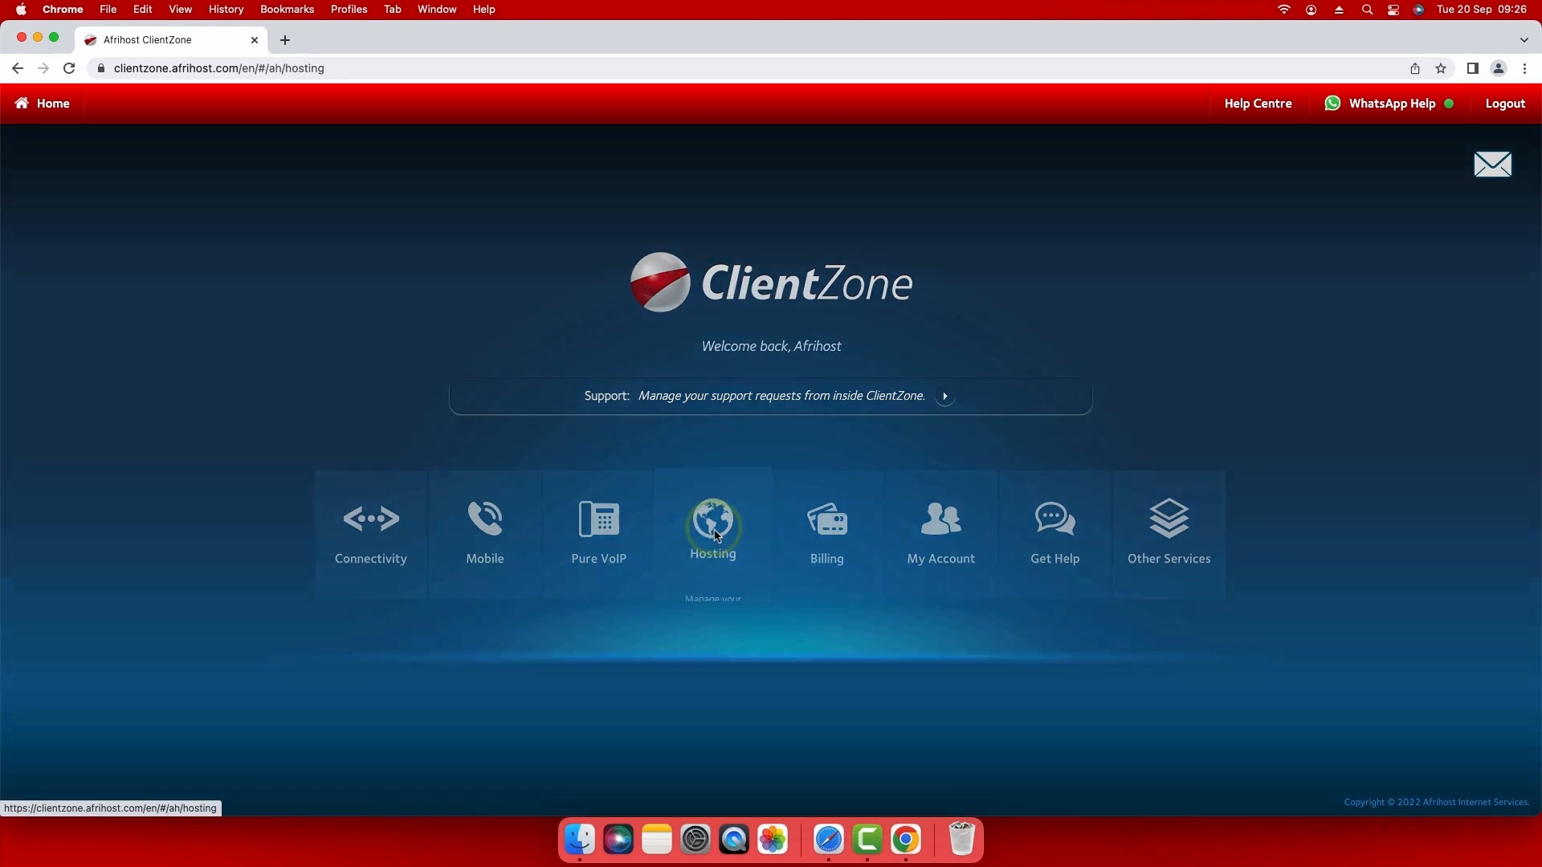
{"action": "left_click", "coordinate": [712, 526]}
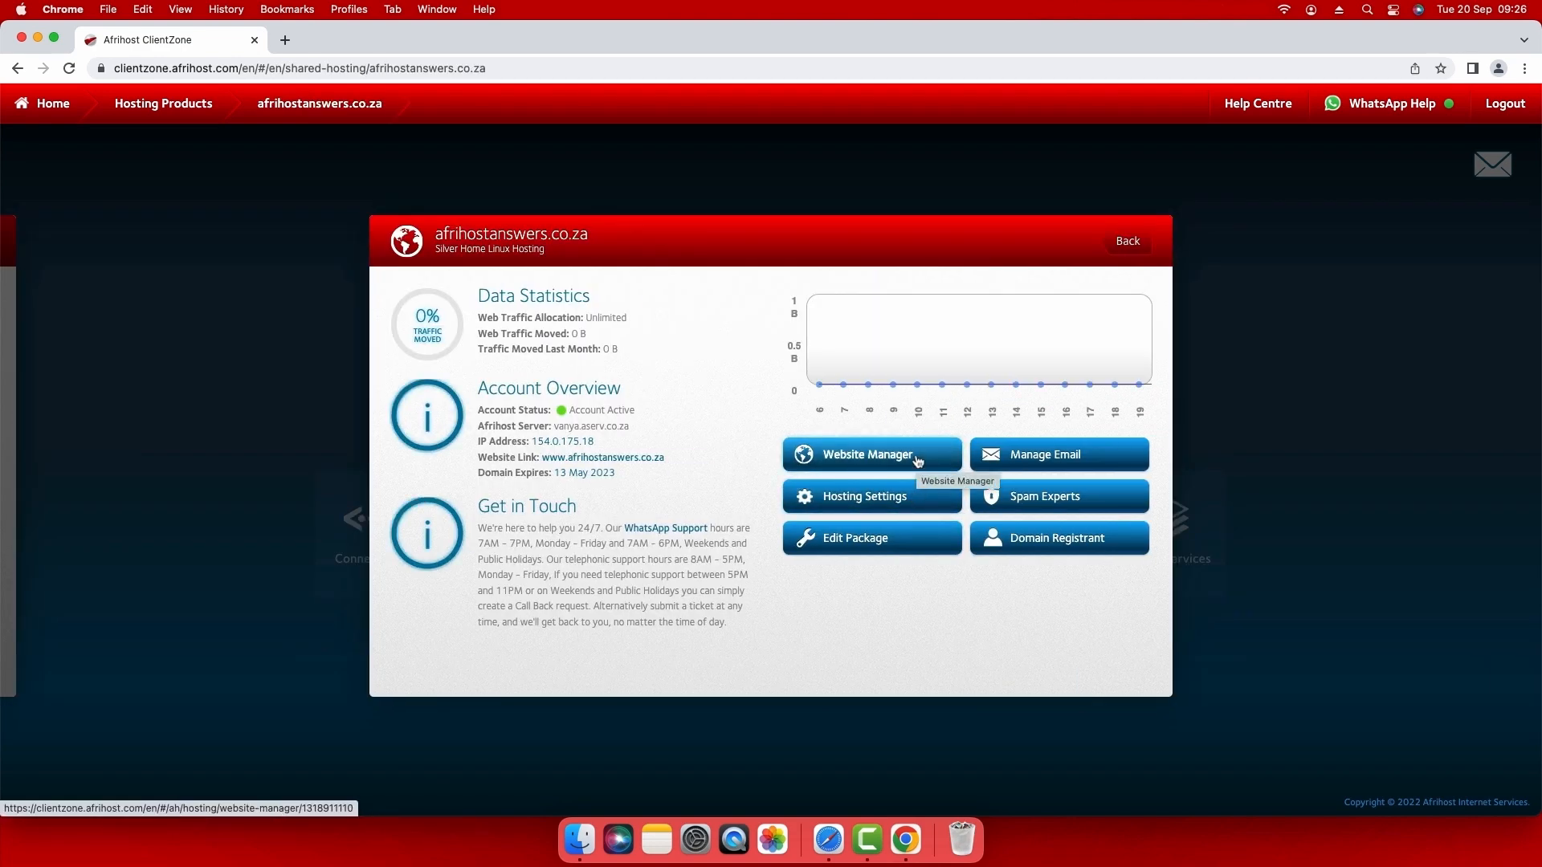
{"action": "left_click", "coordinate": [871, 454]}
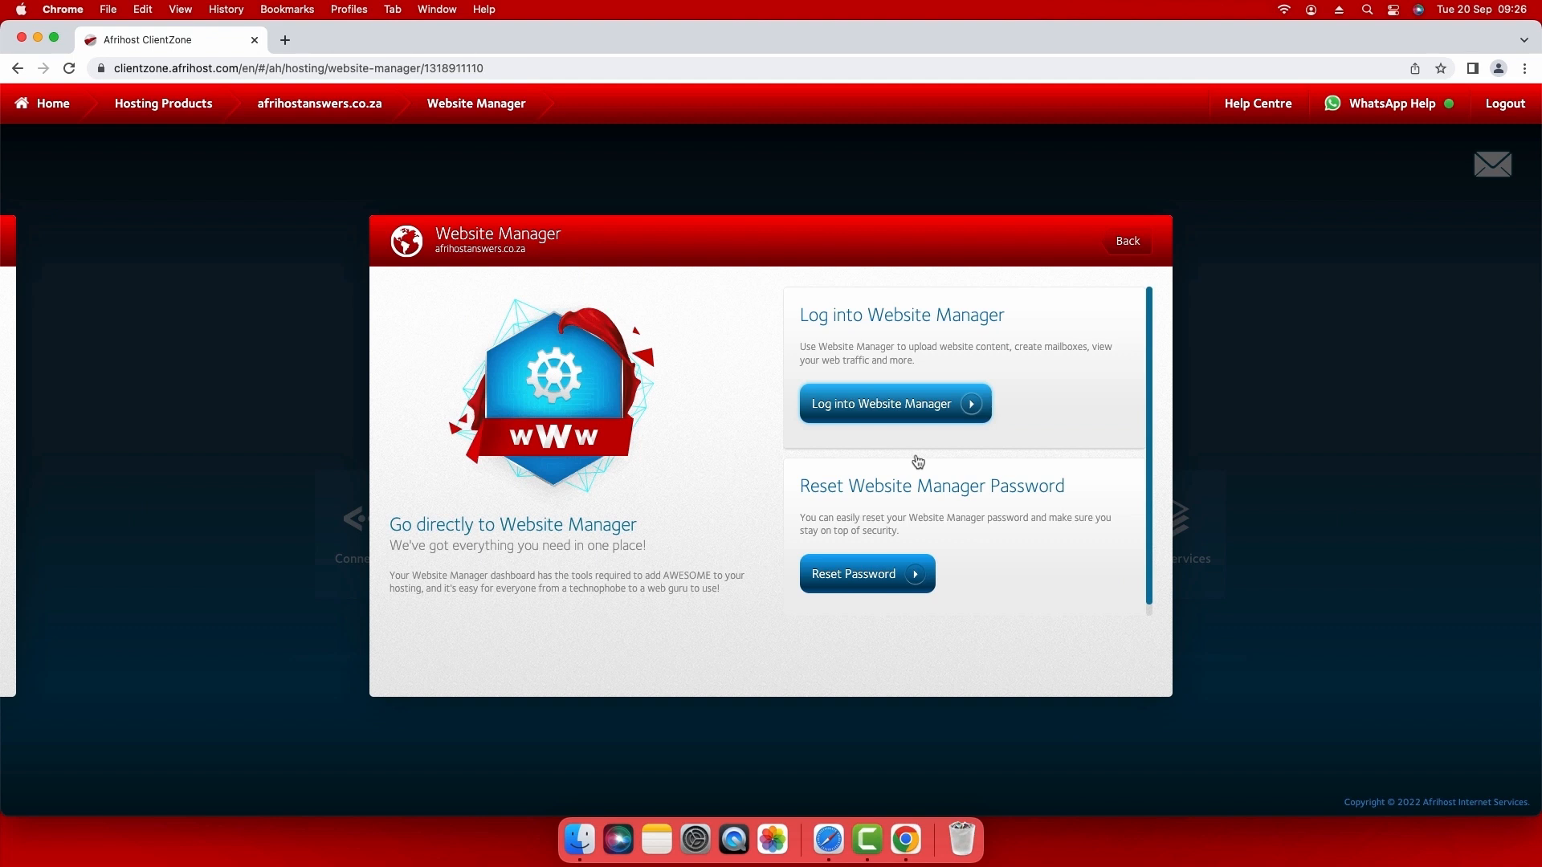
{"action": "left_click", "coordinate": [880, 403]}
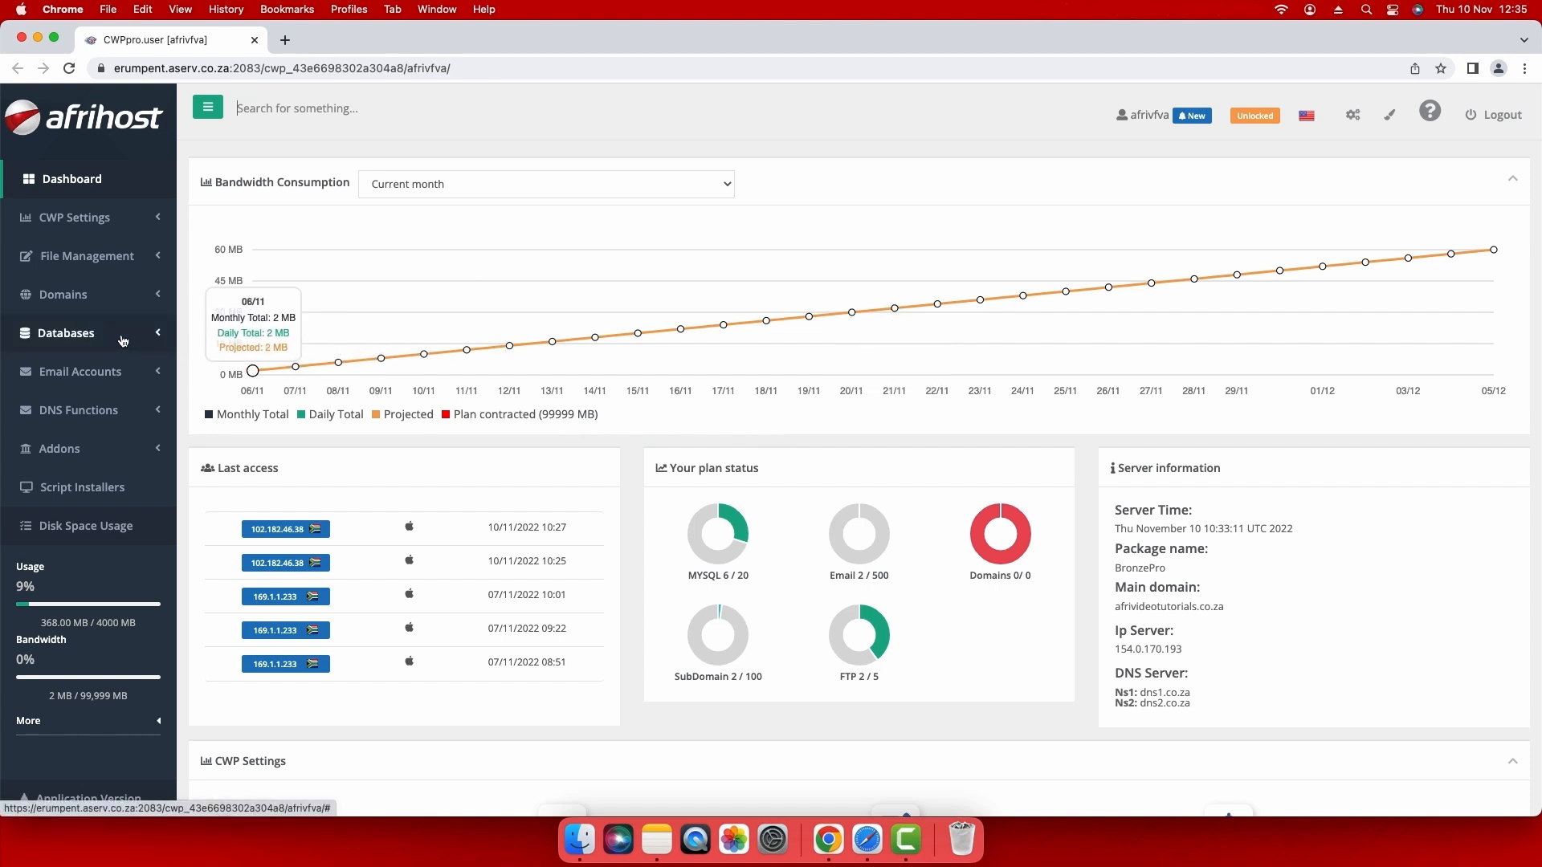
Open Mysql Manager from the Databases section of the CWP sidebar
{"action": "left_click", "coordinate": [66, 333]}
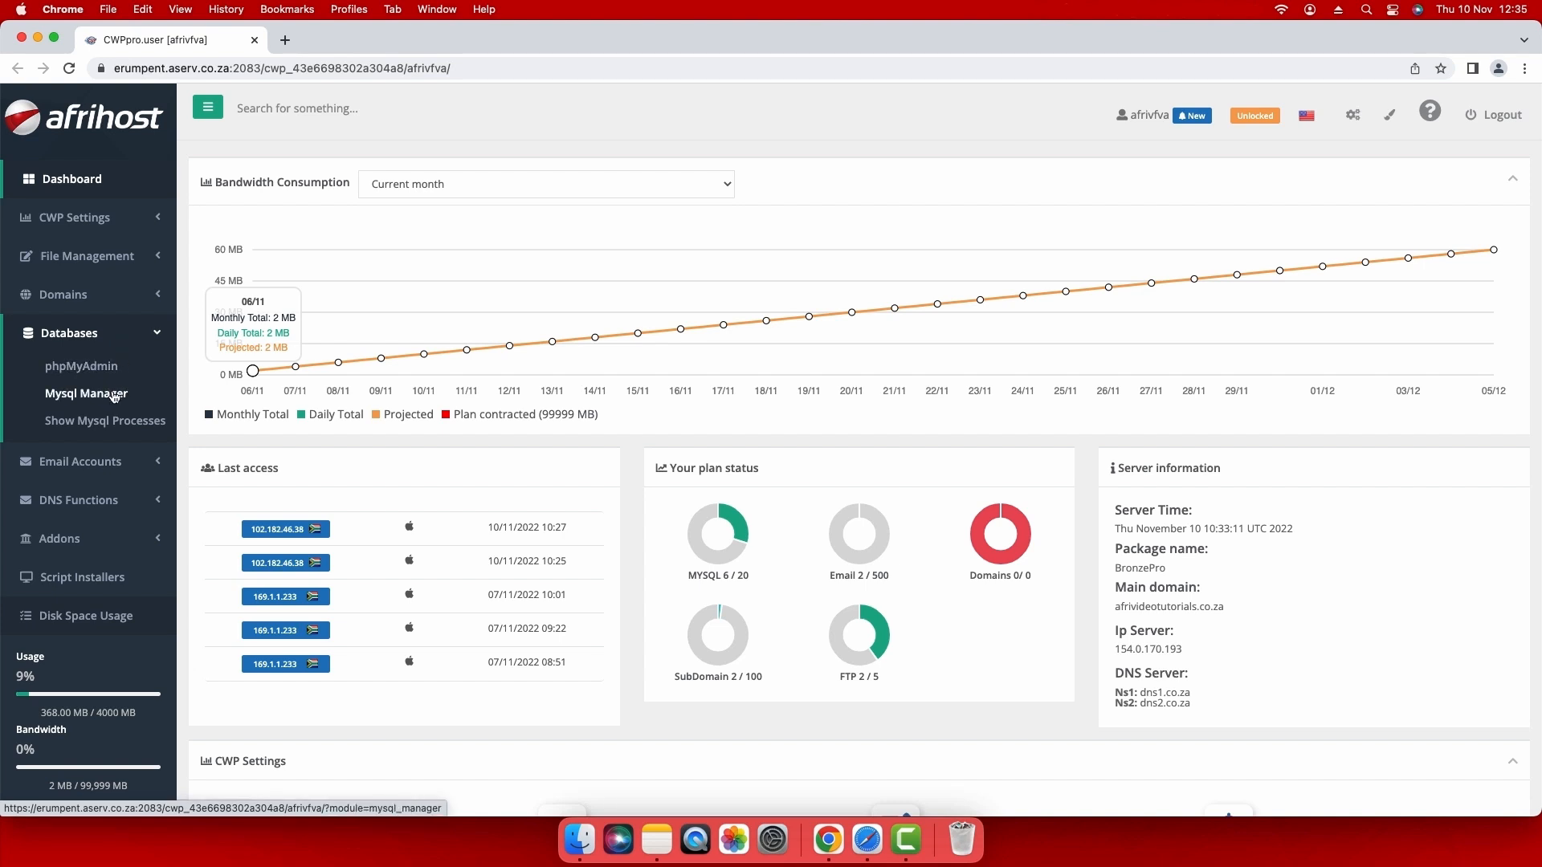
{"action": "left_click", "coordinate": [84, 394]}
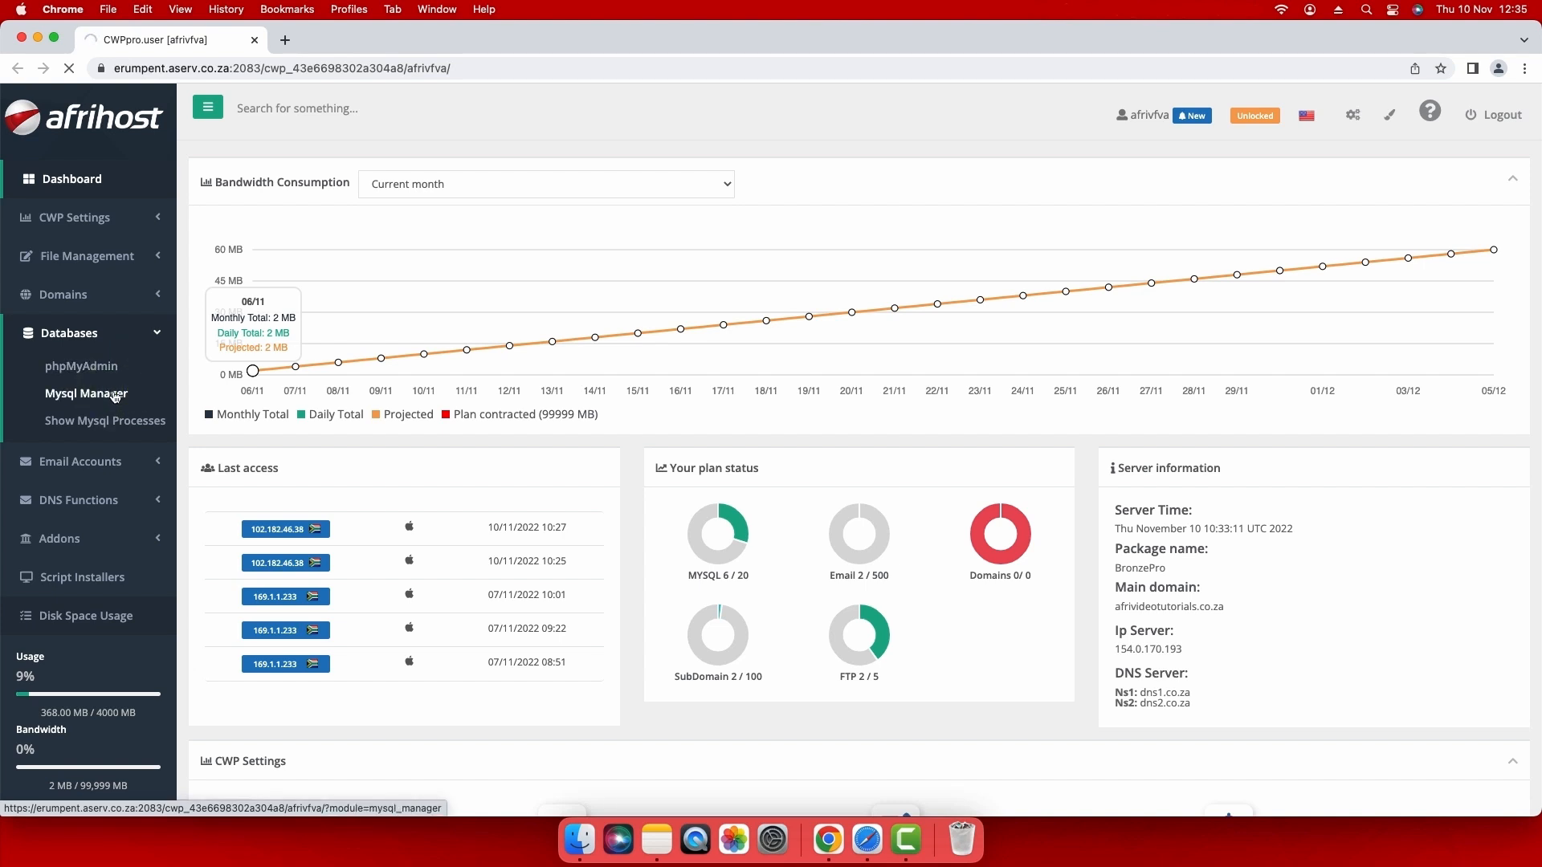
{"action": "left_click", "coordinate": [86, 394]}
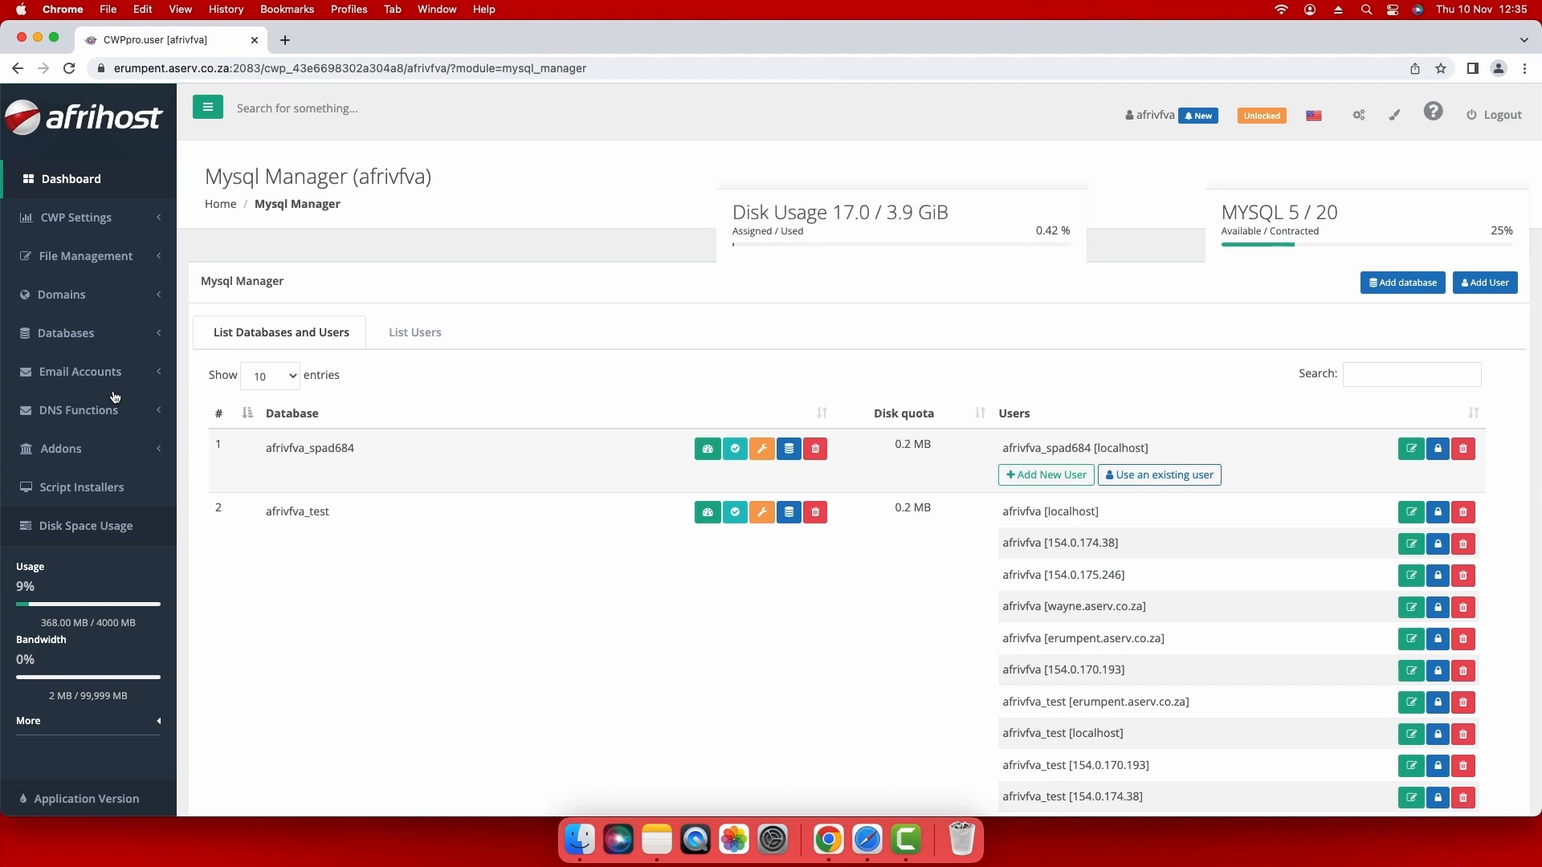
{"action": "mouse_move", "coordinate": [219, 401]}
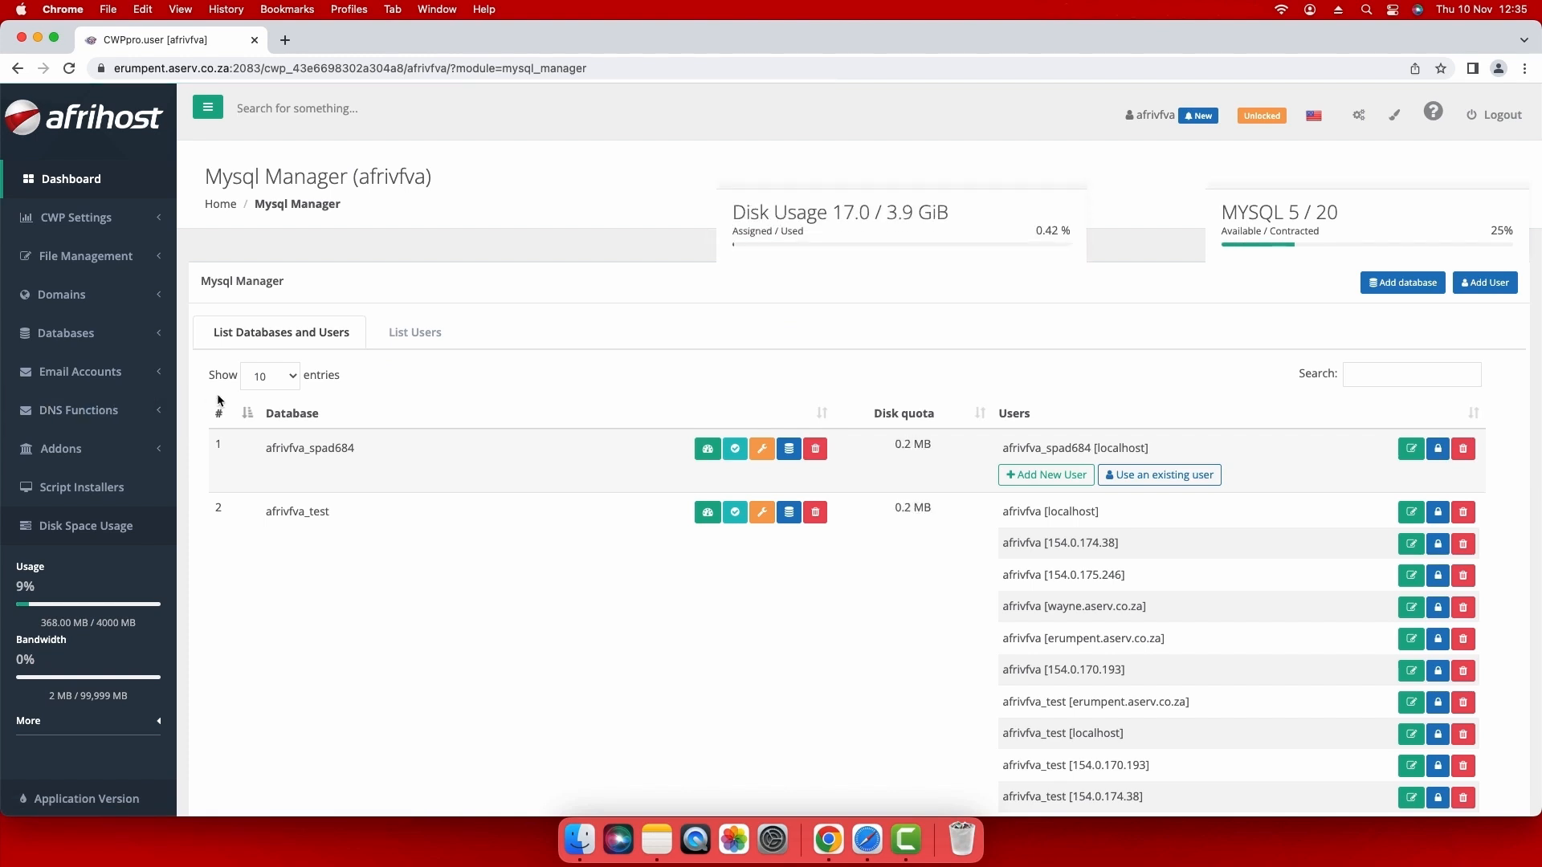
{"action": "mouse_move", "coordinate": [1392, 294]}
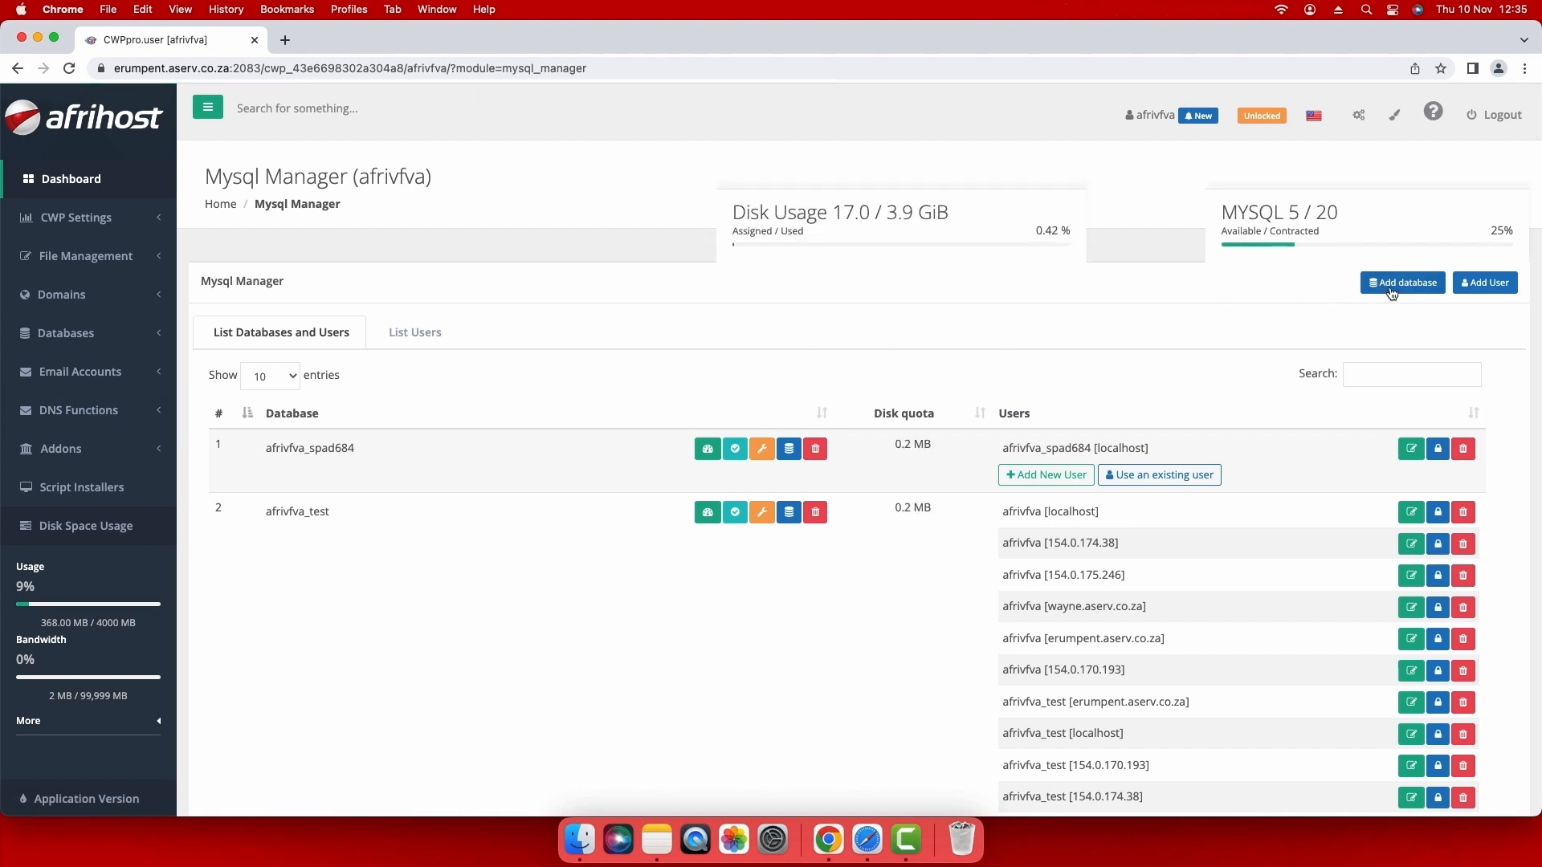
Start a new database named 'help' and show the user selection options
{"action": "left_click", "coordinate": [1401, 281]}
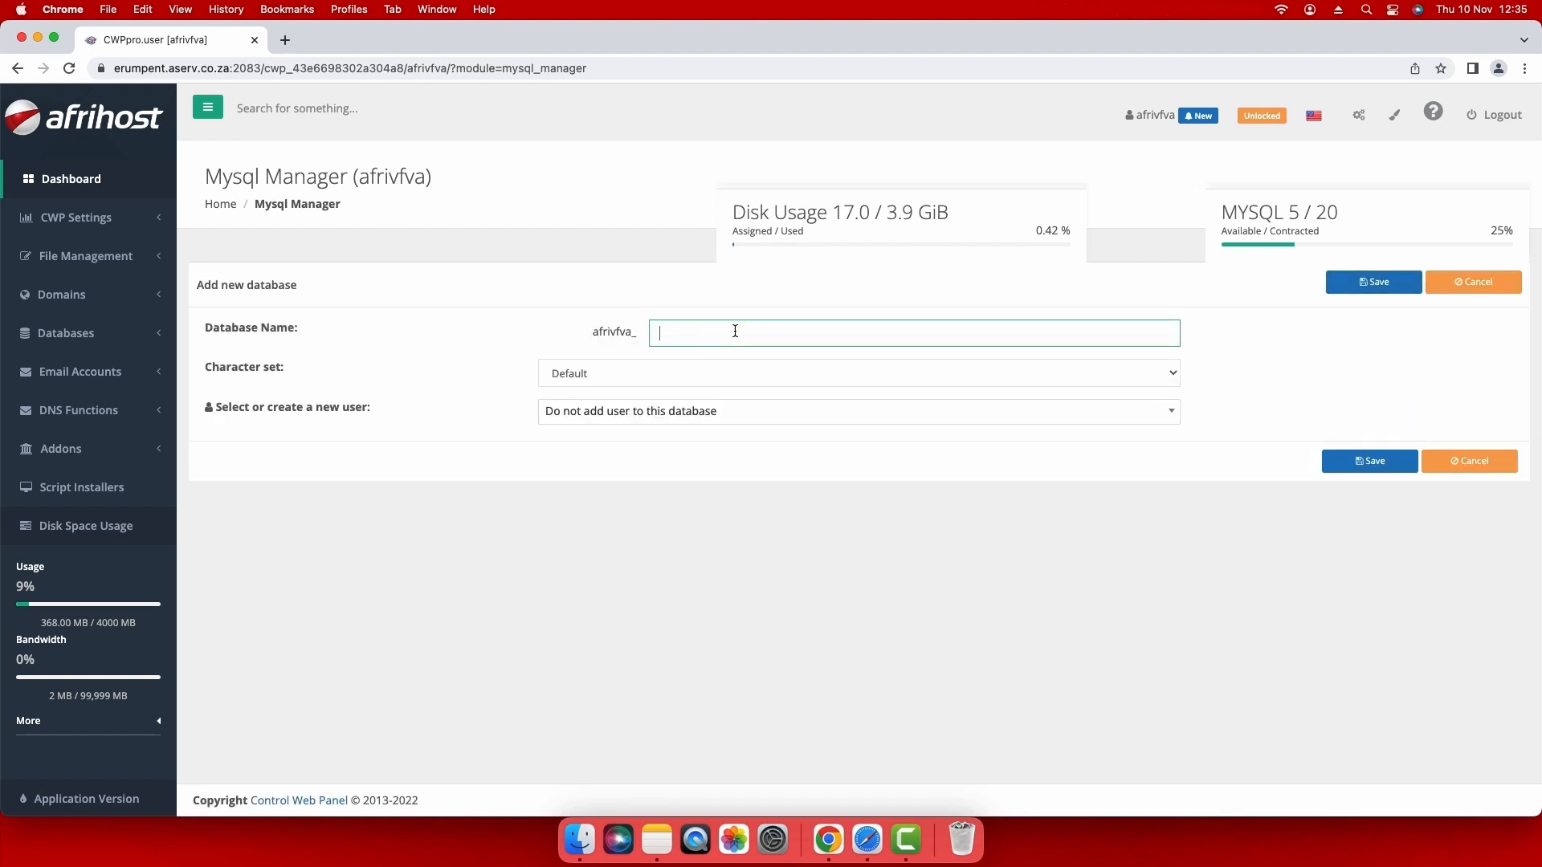
{"action": "type", "text": "help"}
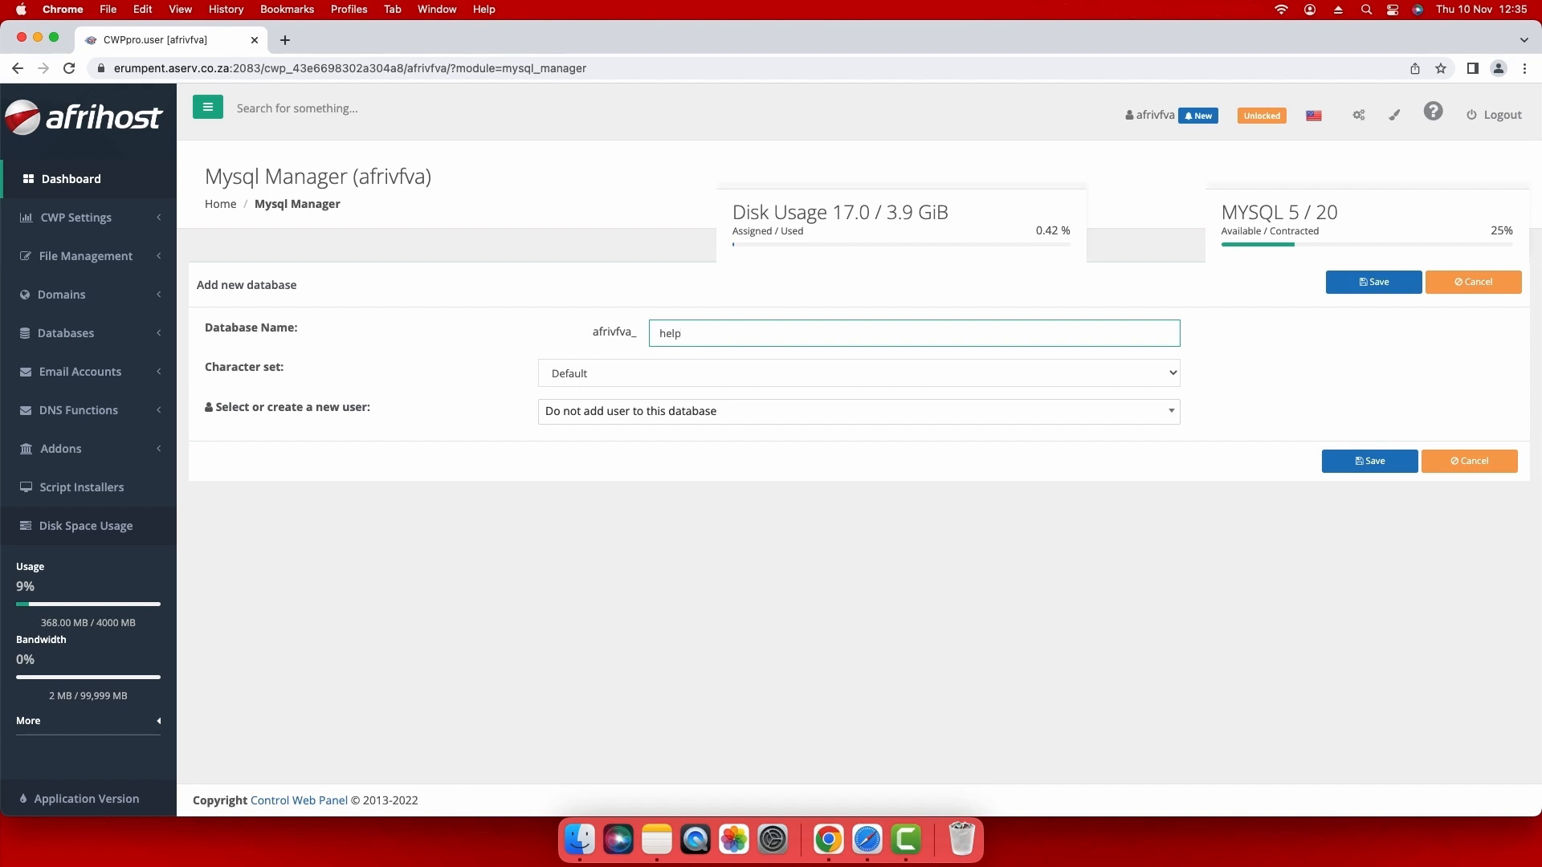
{"action": "mouse_move", "coordinate": [838, 375]}
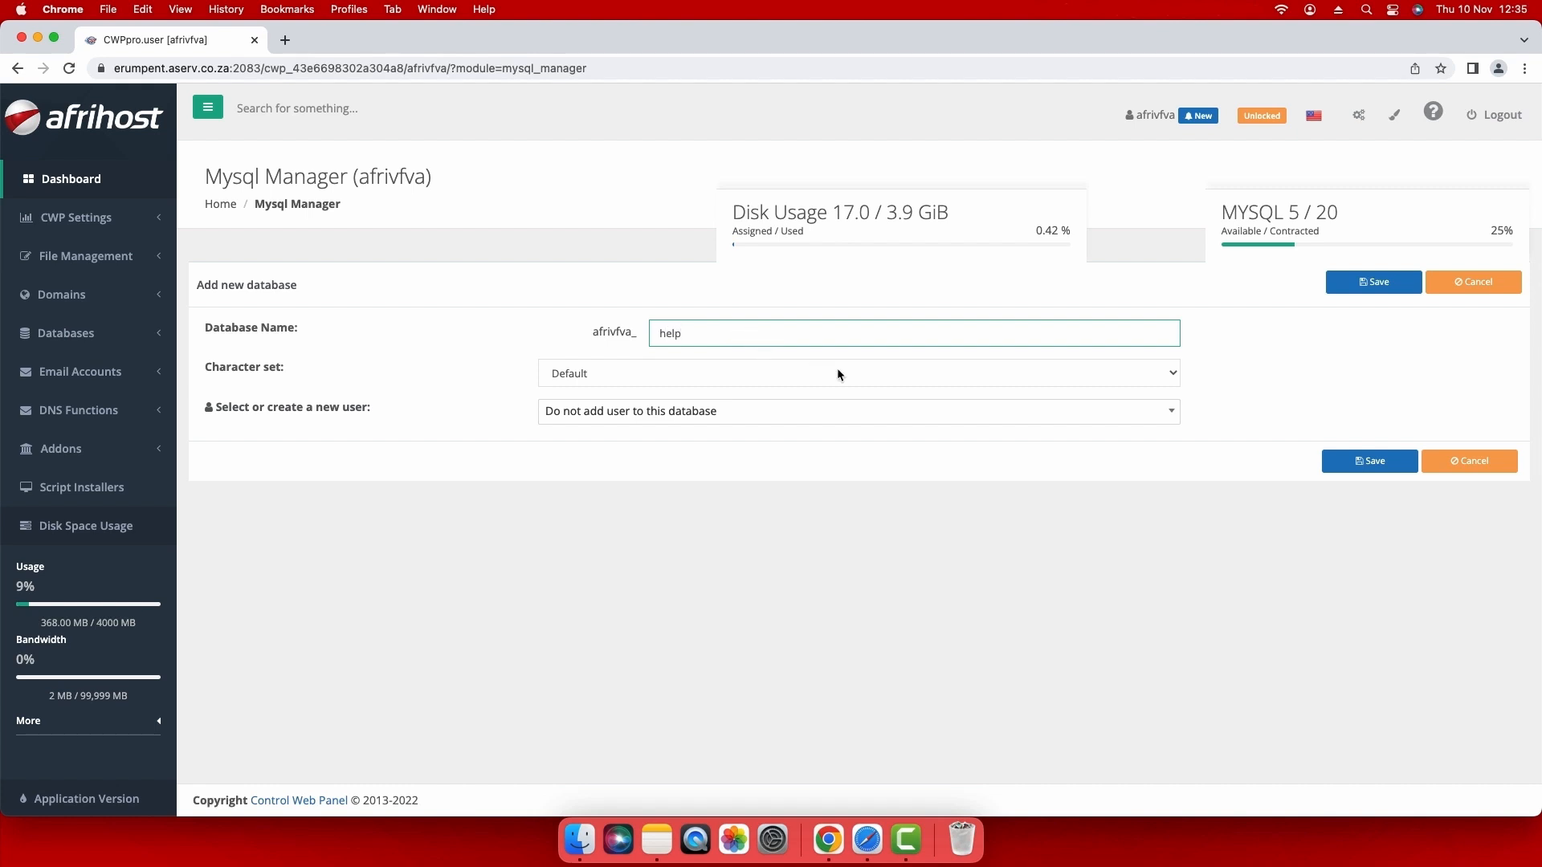
{"action": "mouse_move", "coordinate": [1151, 417]}
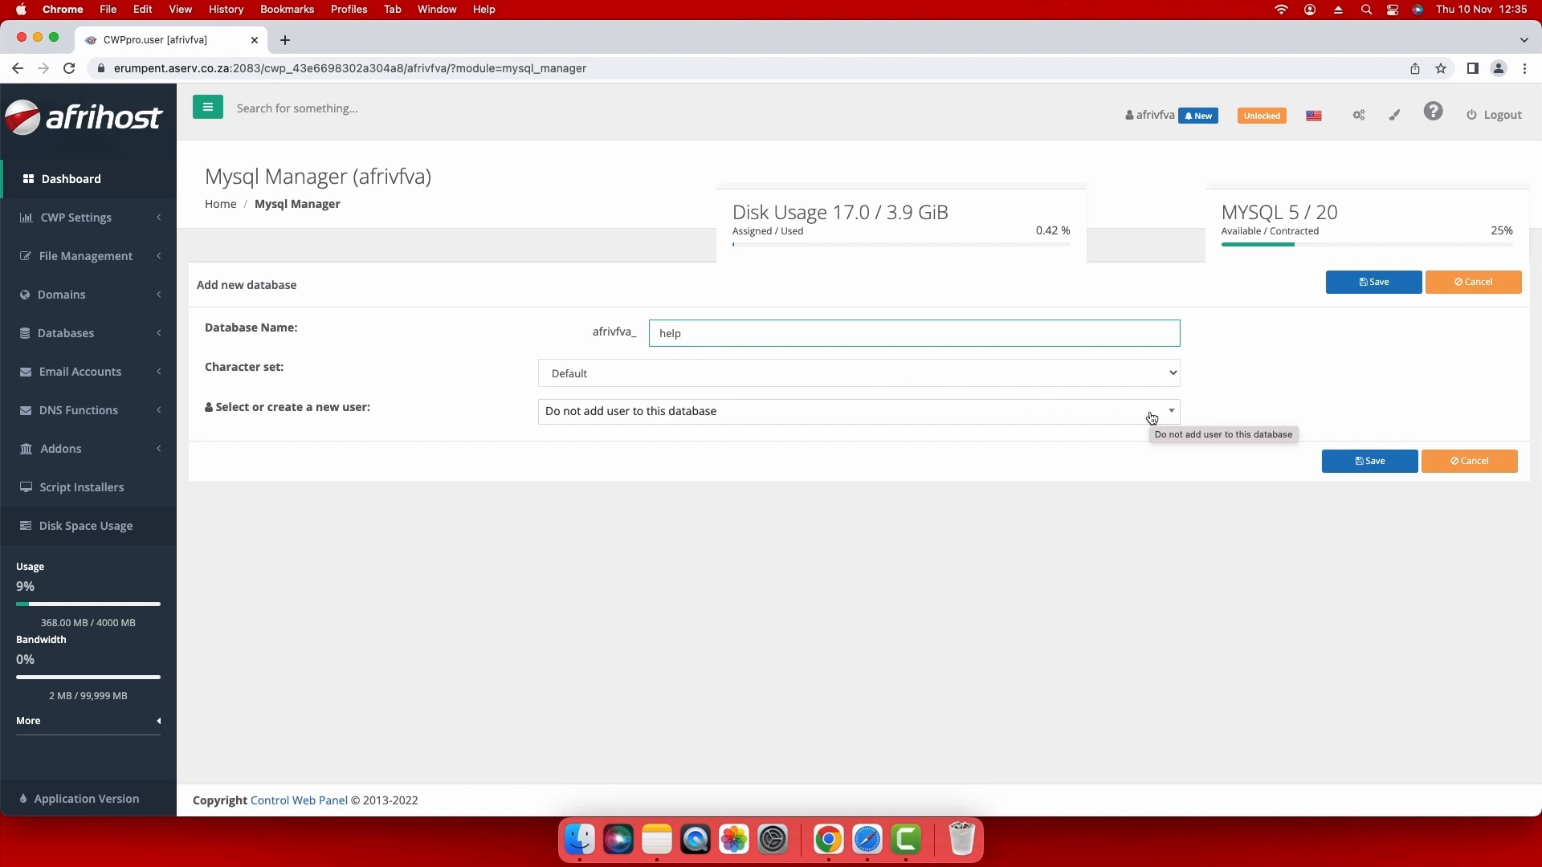
{"action": "left_click", "coordinate": [854, 411]}
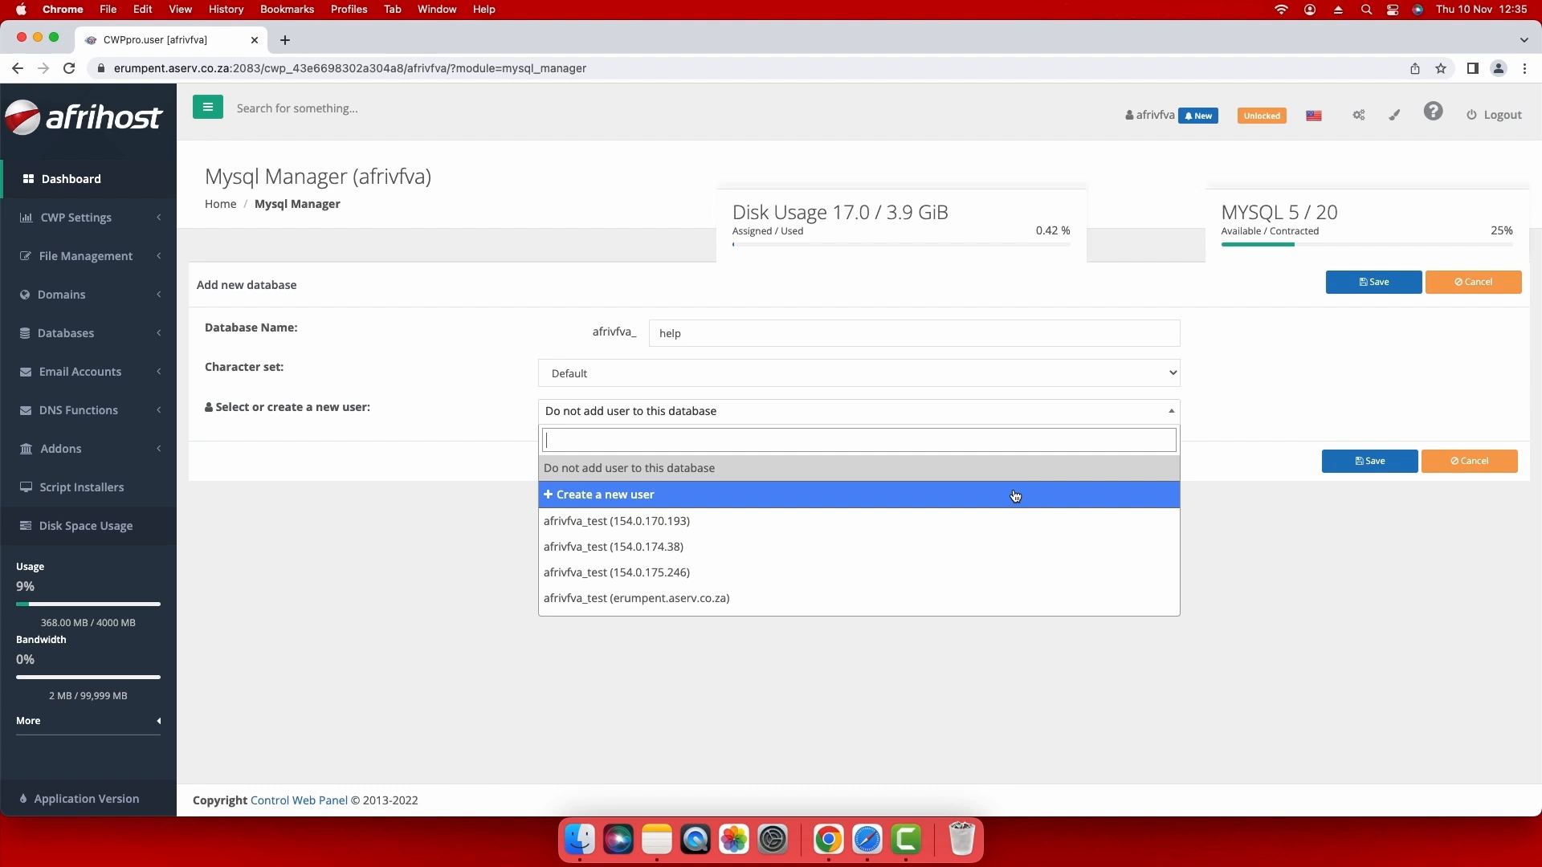
Create a new user with username 'help', keeping the generated password
{"action": "left_click", "coordinate": [600, 495]}
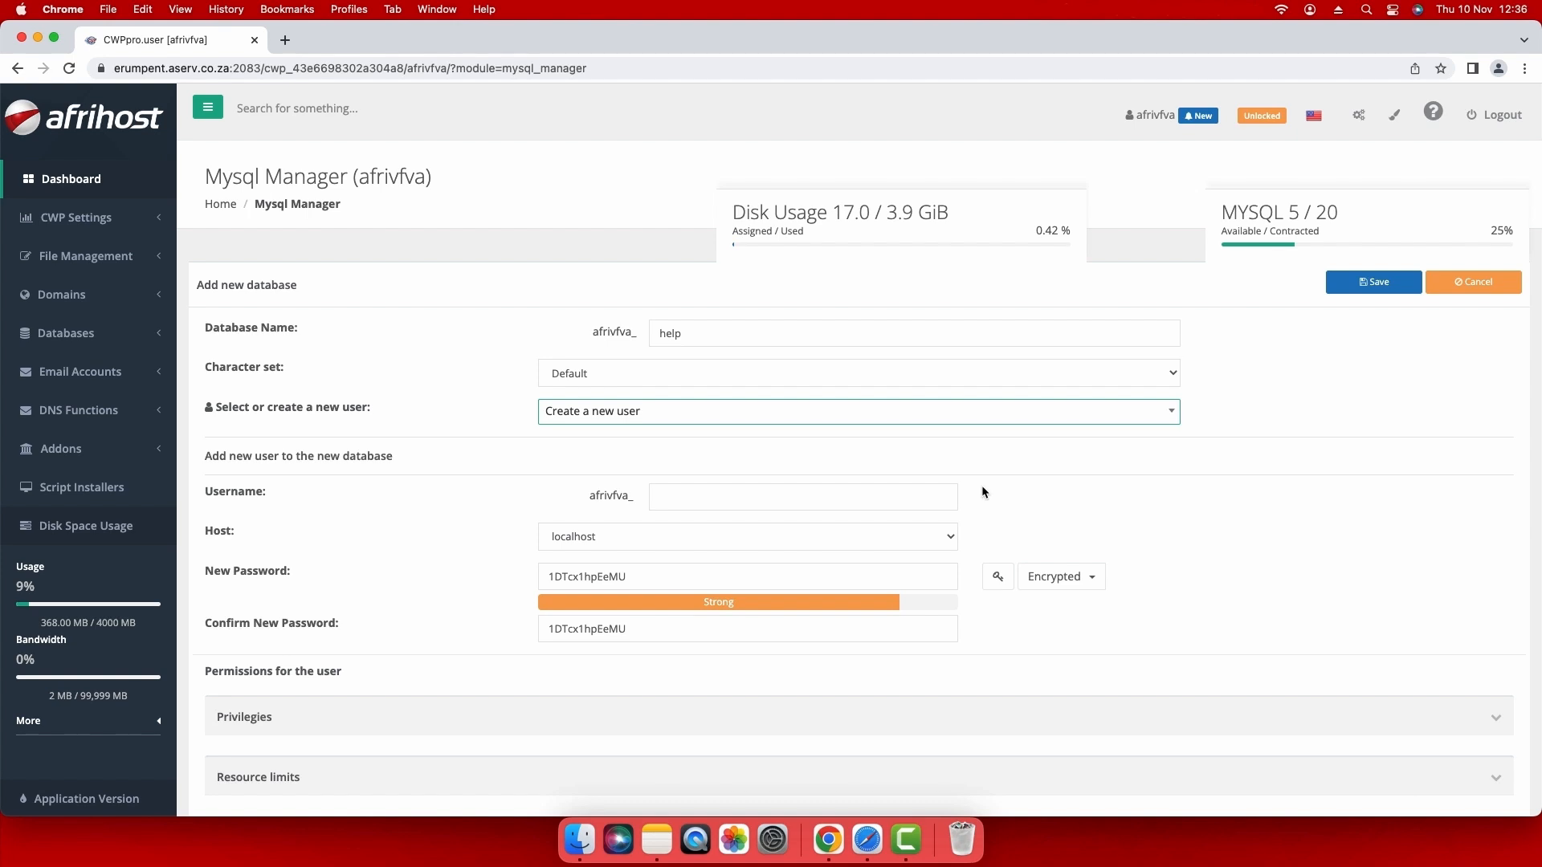
{"action": "left_click", "coordinate": [801, 495]}
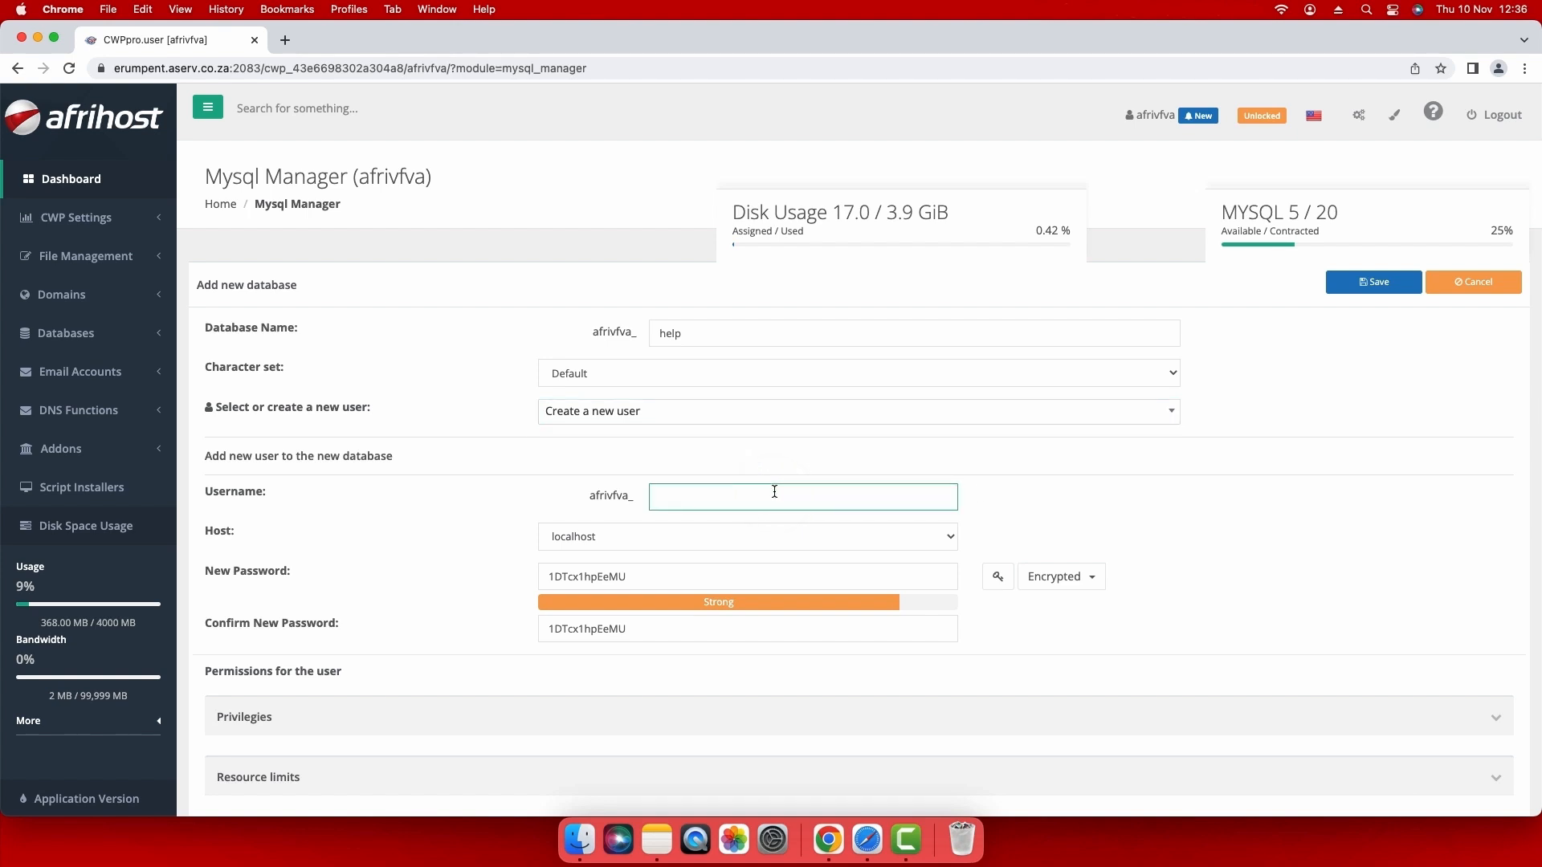
{"action": "type", "text": "help"}
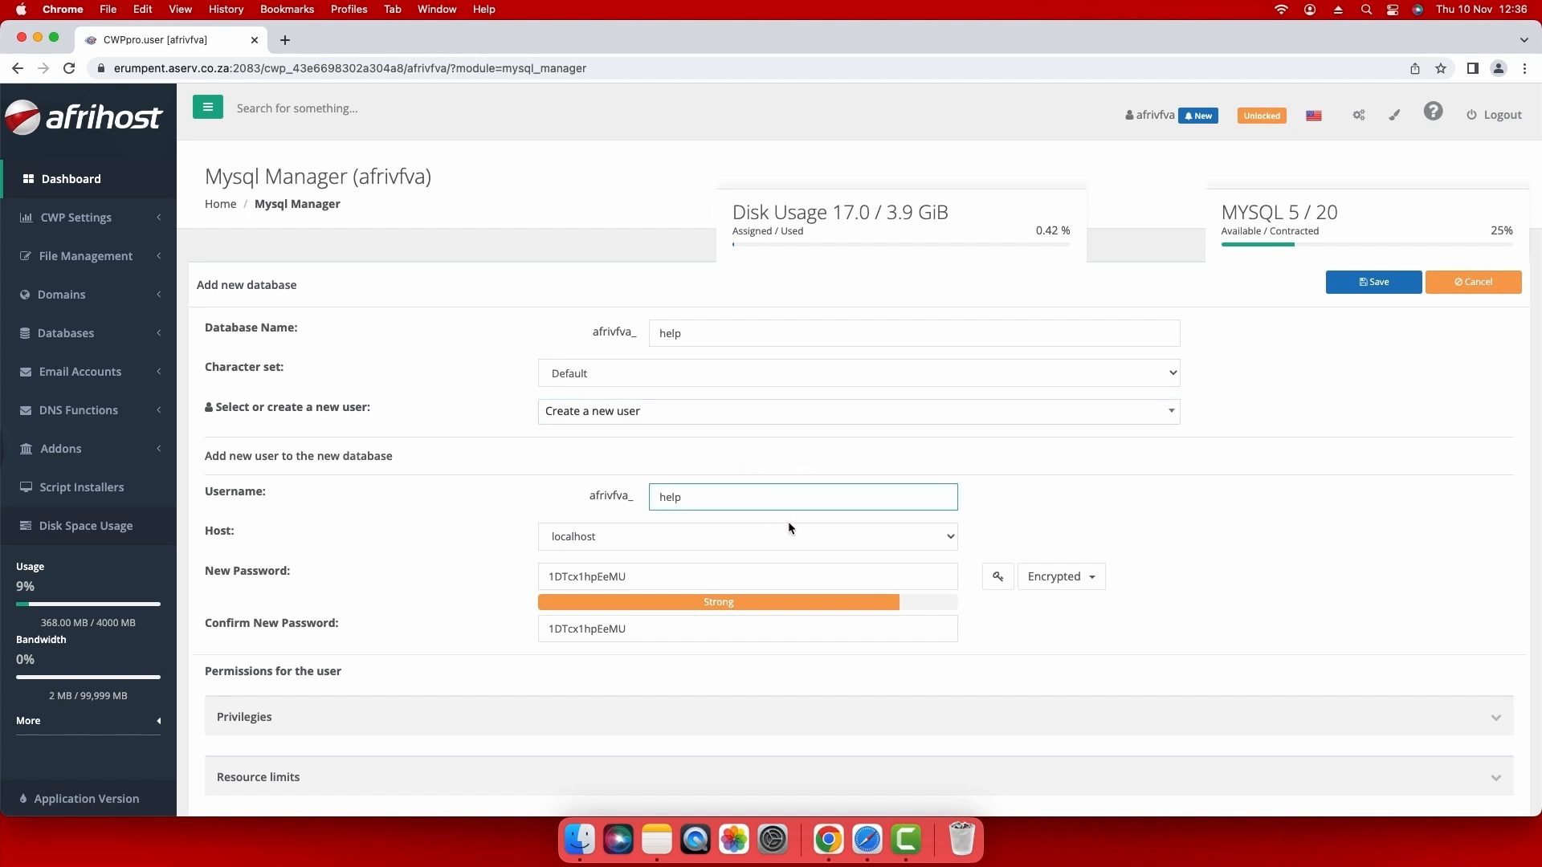
{"action": "mouse_move", "coordinate": [785, 538]}
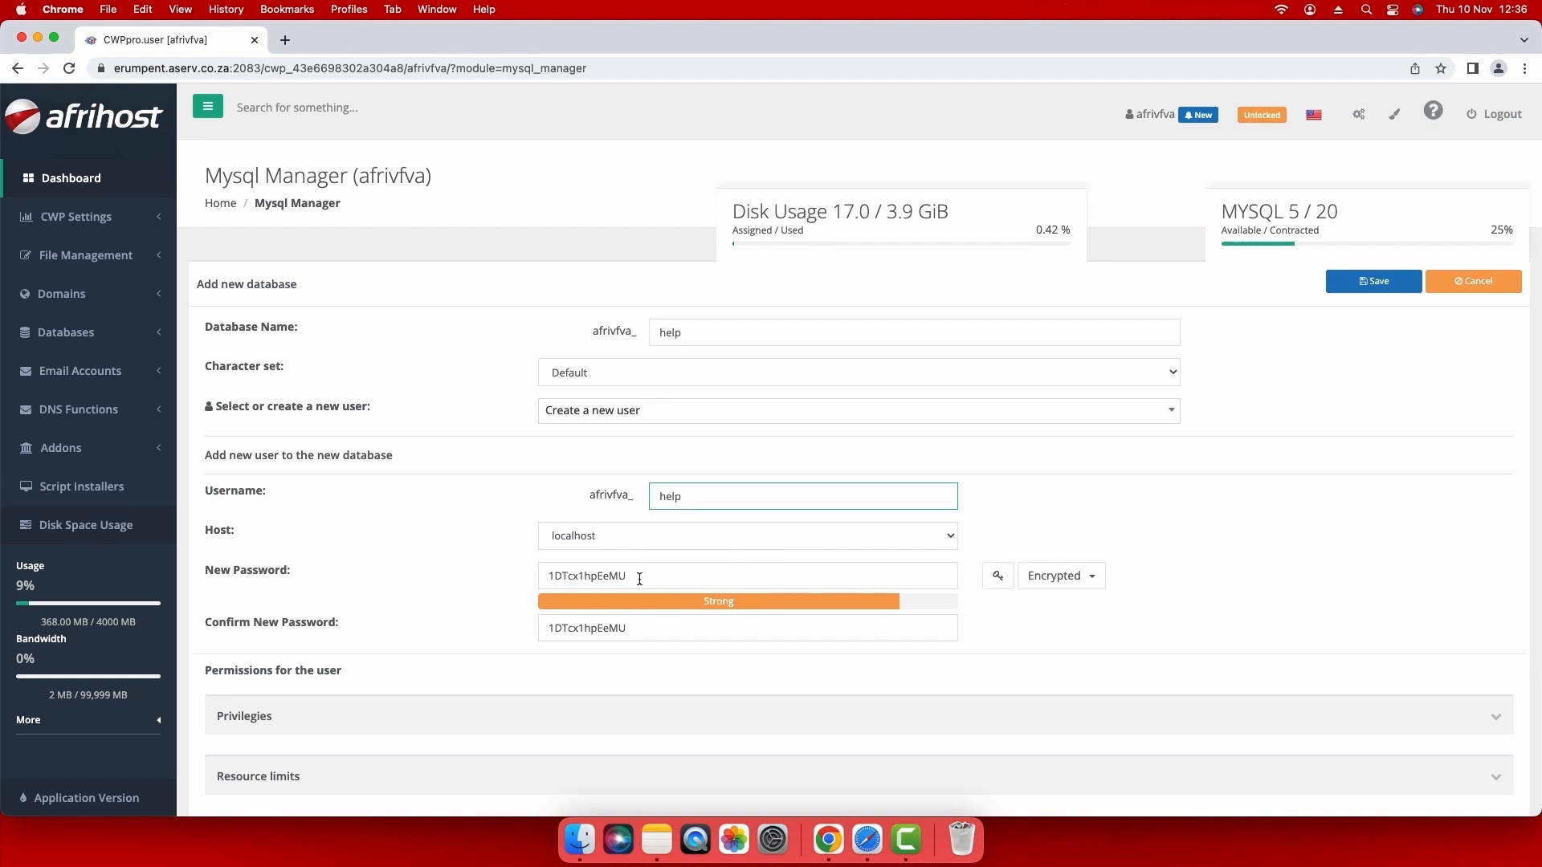
{"action": "double_click", "coordinate": [586, 575]}
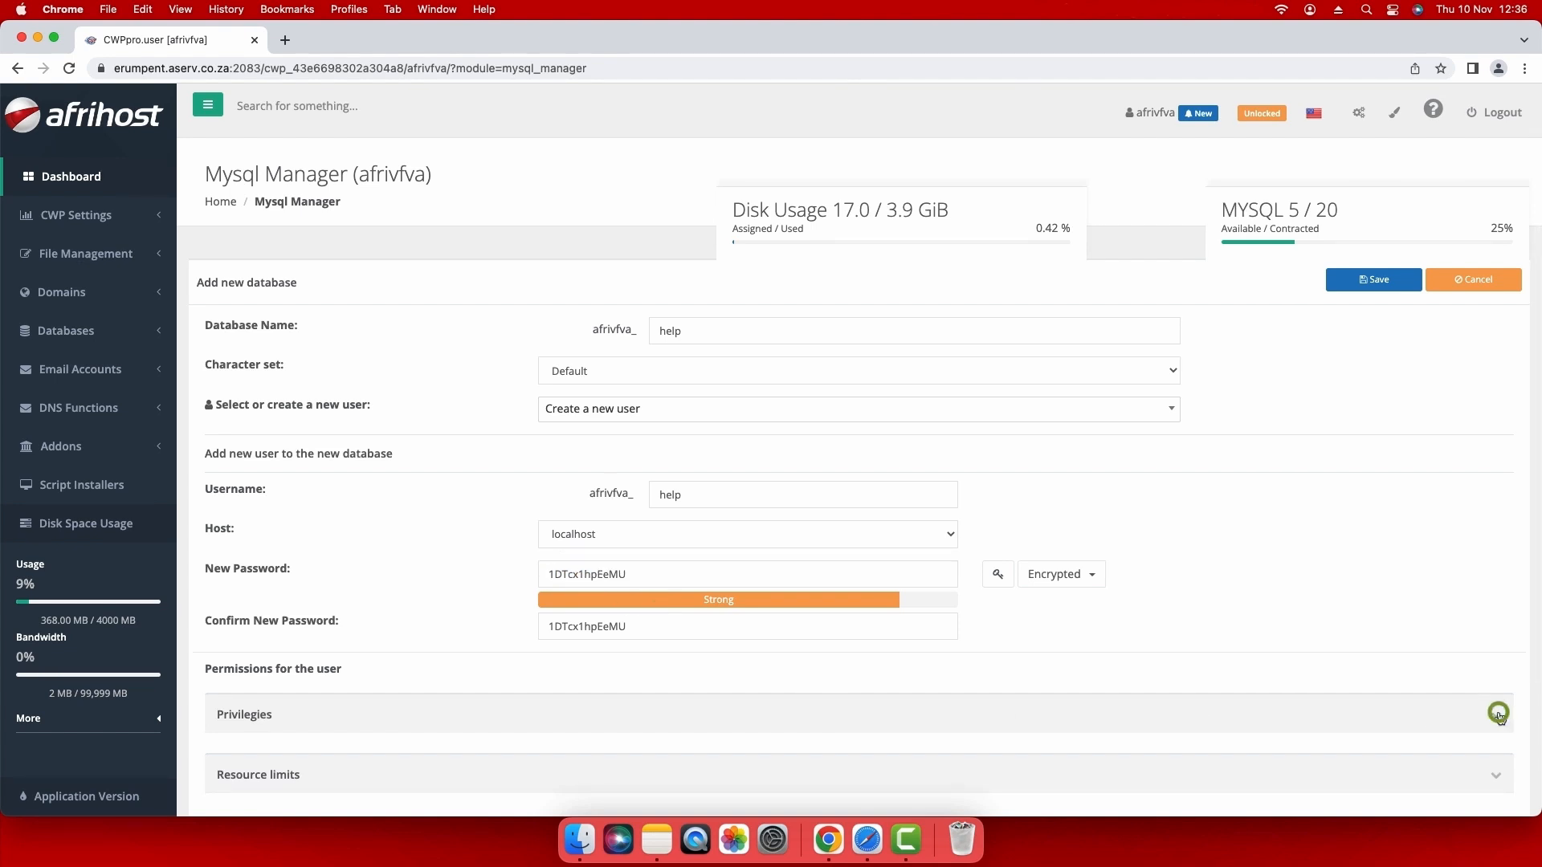
Expand Privileges and tick Structure to grant all structure privileges
{"action": "left_click", "coordinate": [1498, 714]}
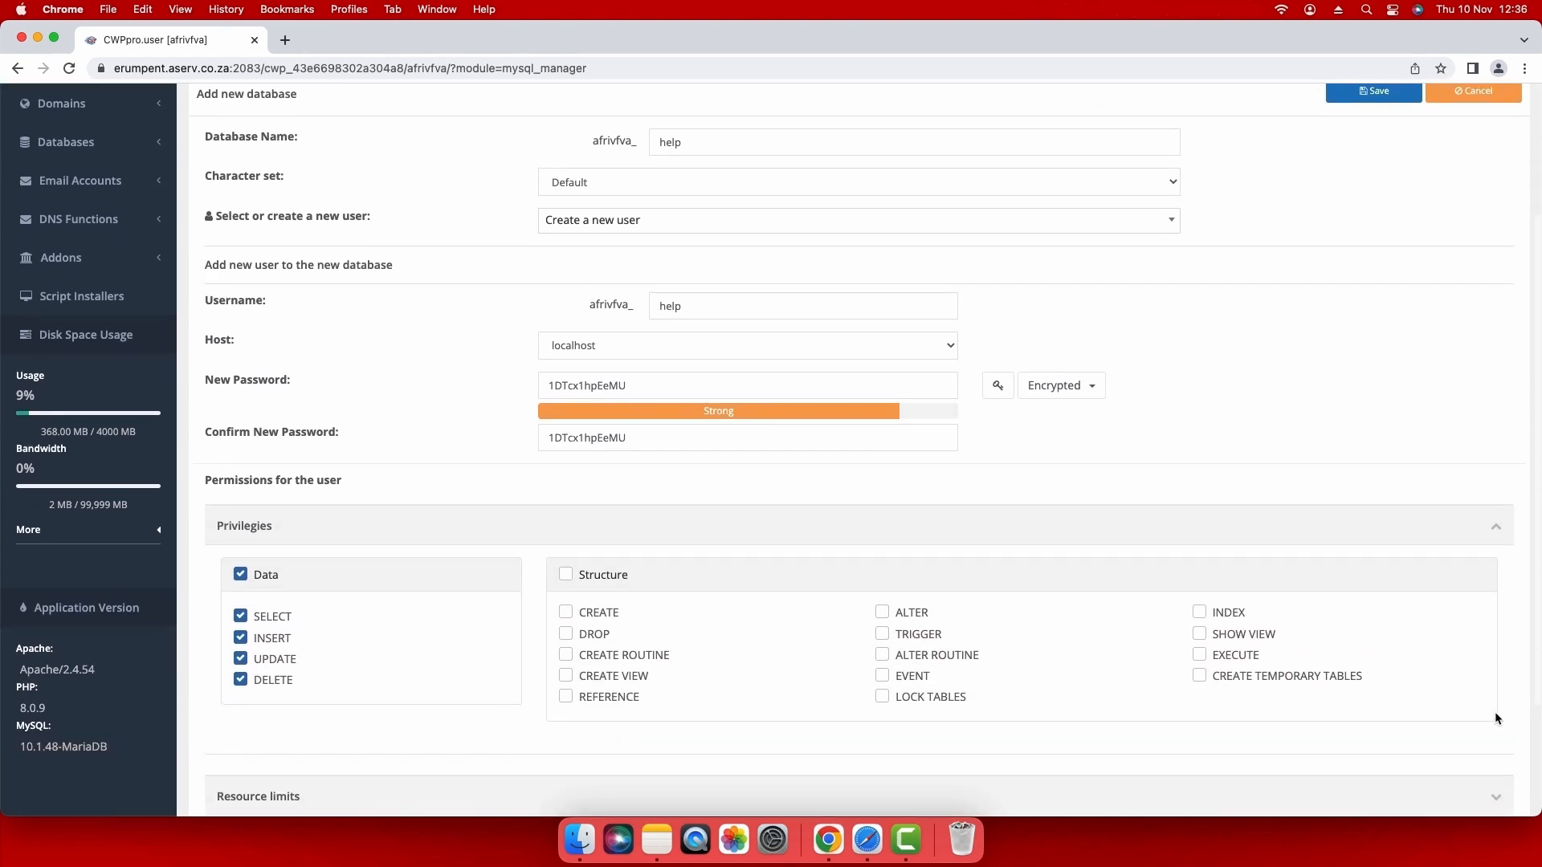
{"action": "scroll", "scroll_direction": "down", "scroll_amount": 3}
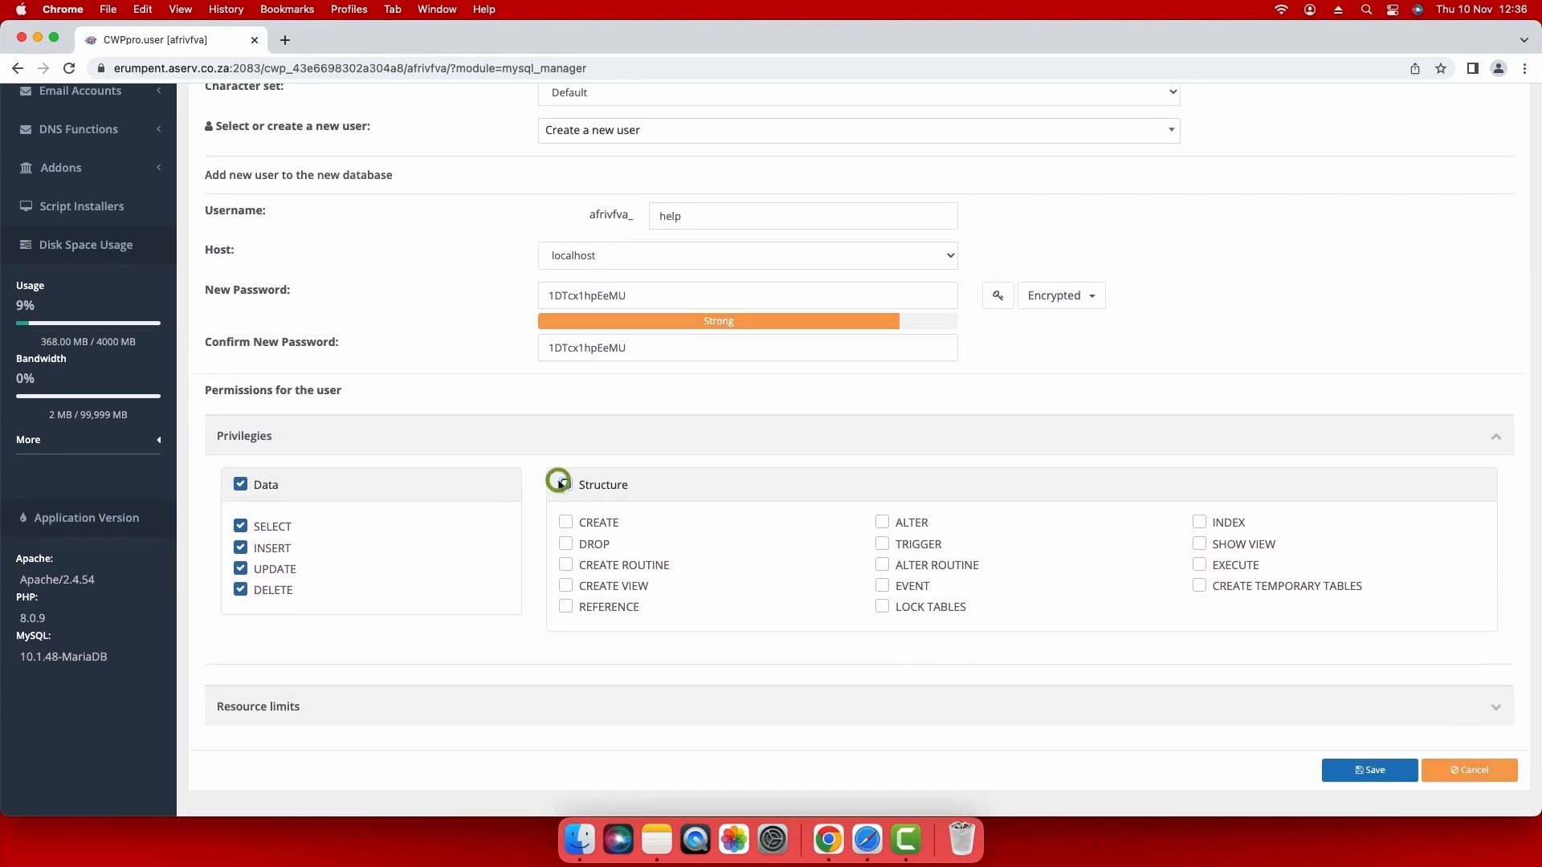
{"action": "left_click", "coordinate": [565, 483]}
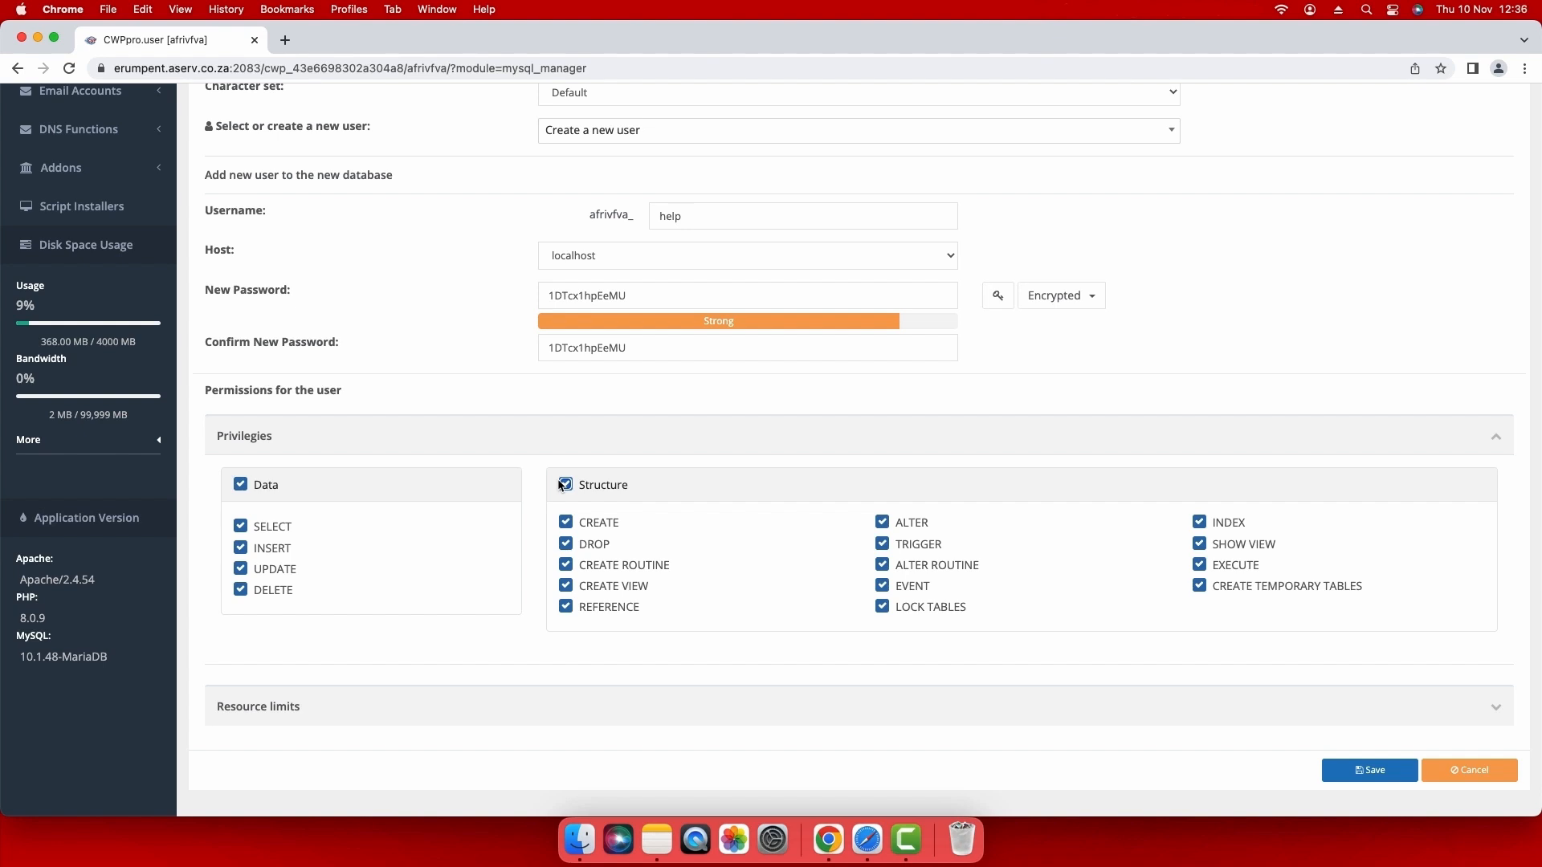
{"action": "mouse_move", "coordinate": [1024, 693]}
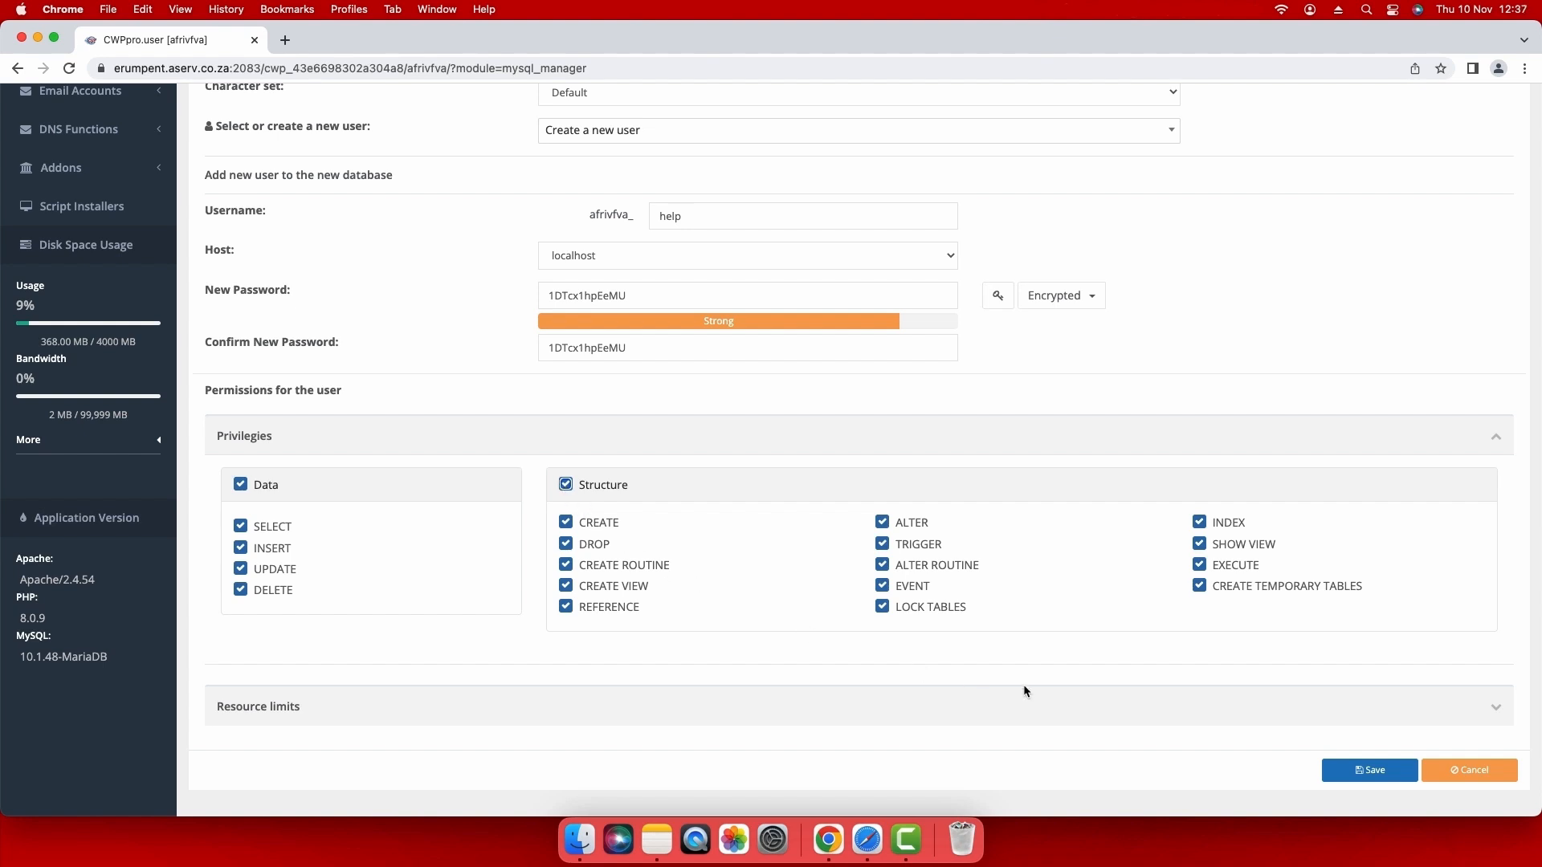
Expand Resource limits and save the new database and its user
{"action": "left_click", "coordinate": [1492, 706]}
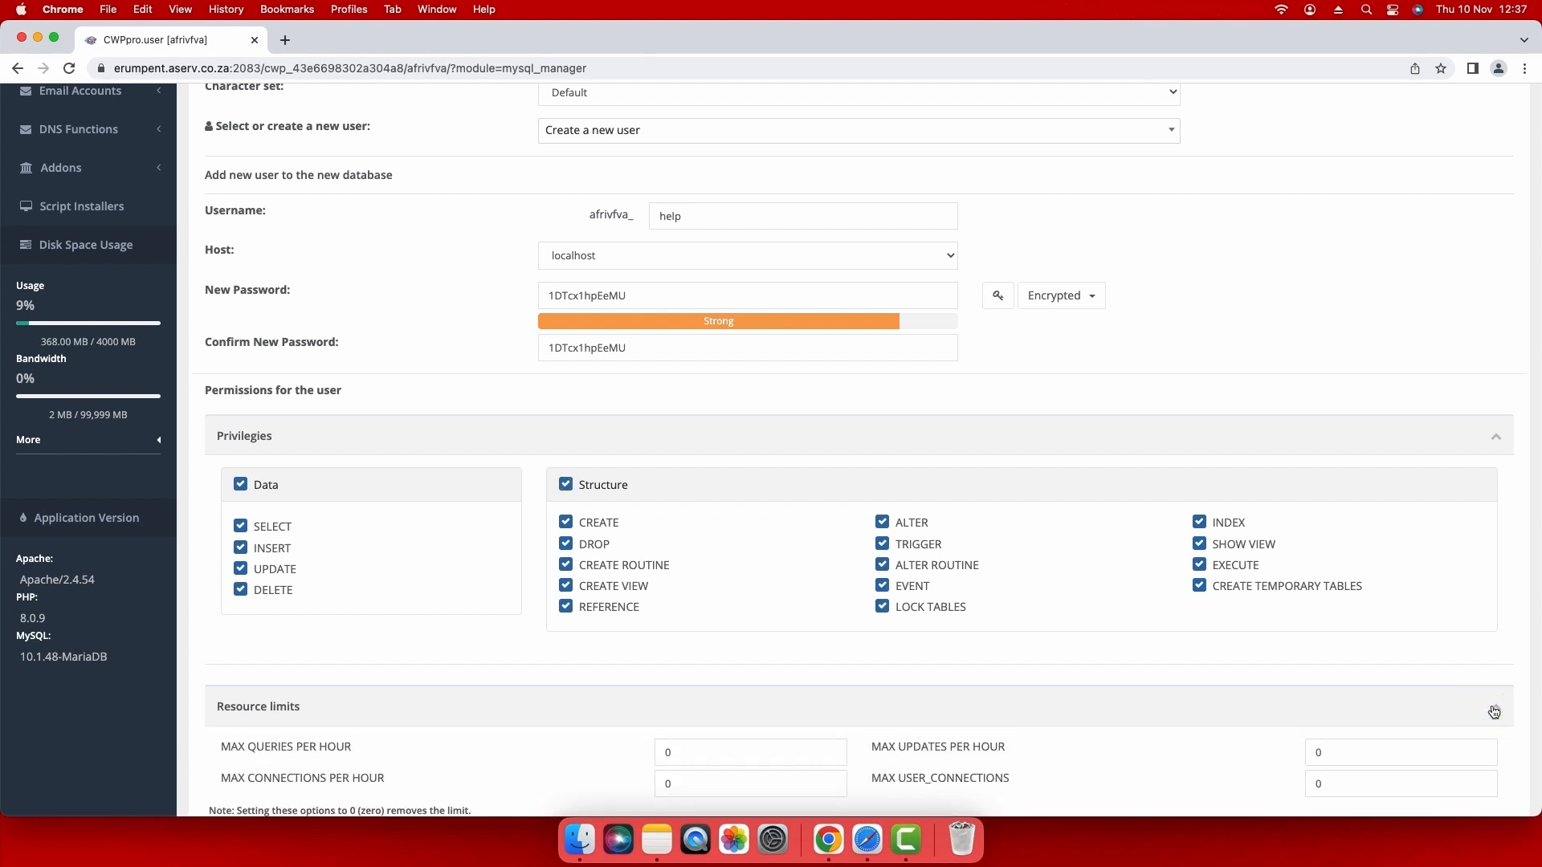
{"action": "scroll", "scroll_direction": "down", "scroll_amount": 3}
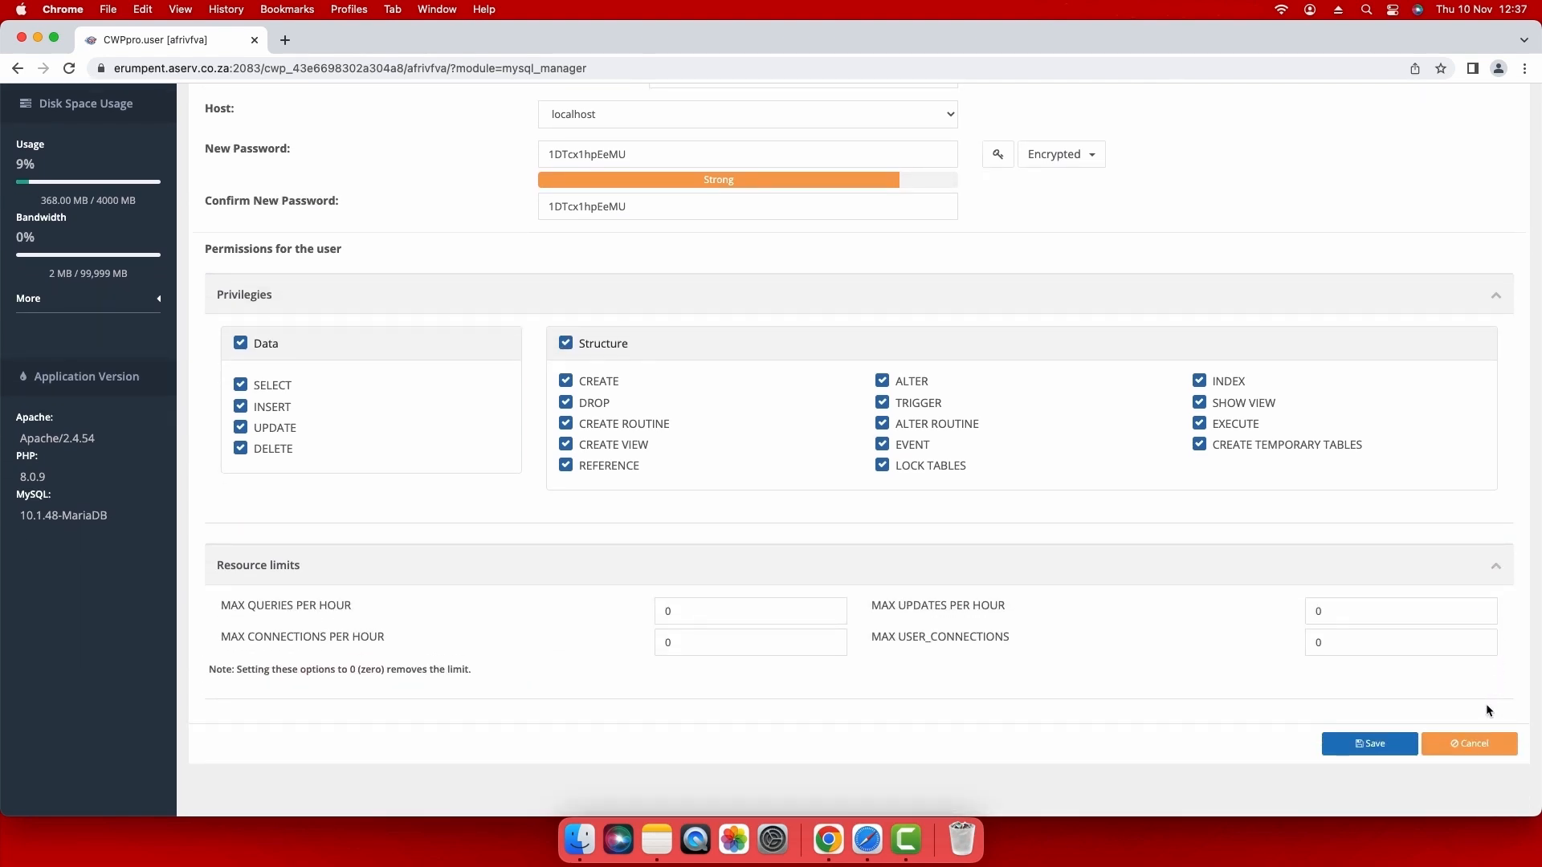
{"action": "scroll", "scroll_direction": "down", "scroll_amount": 3}
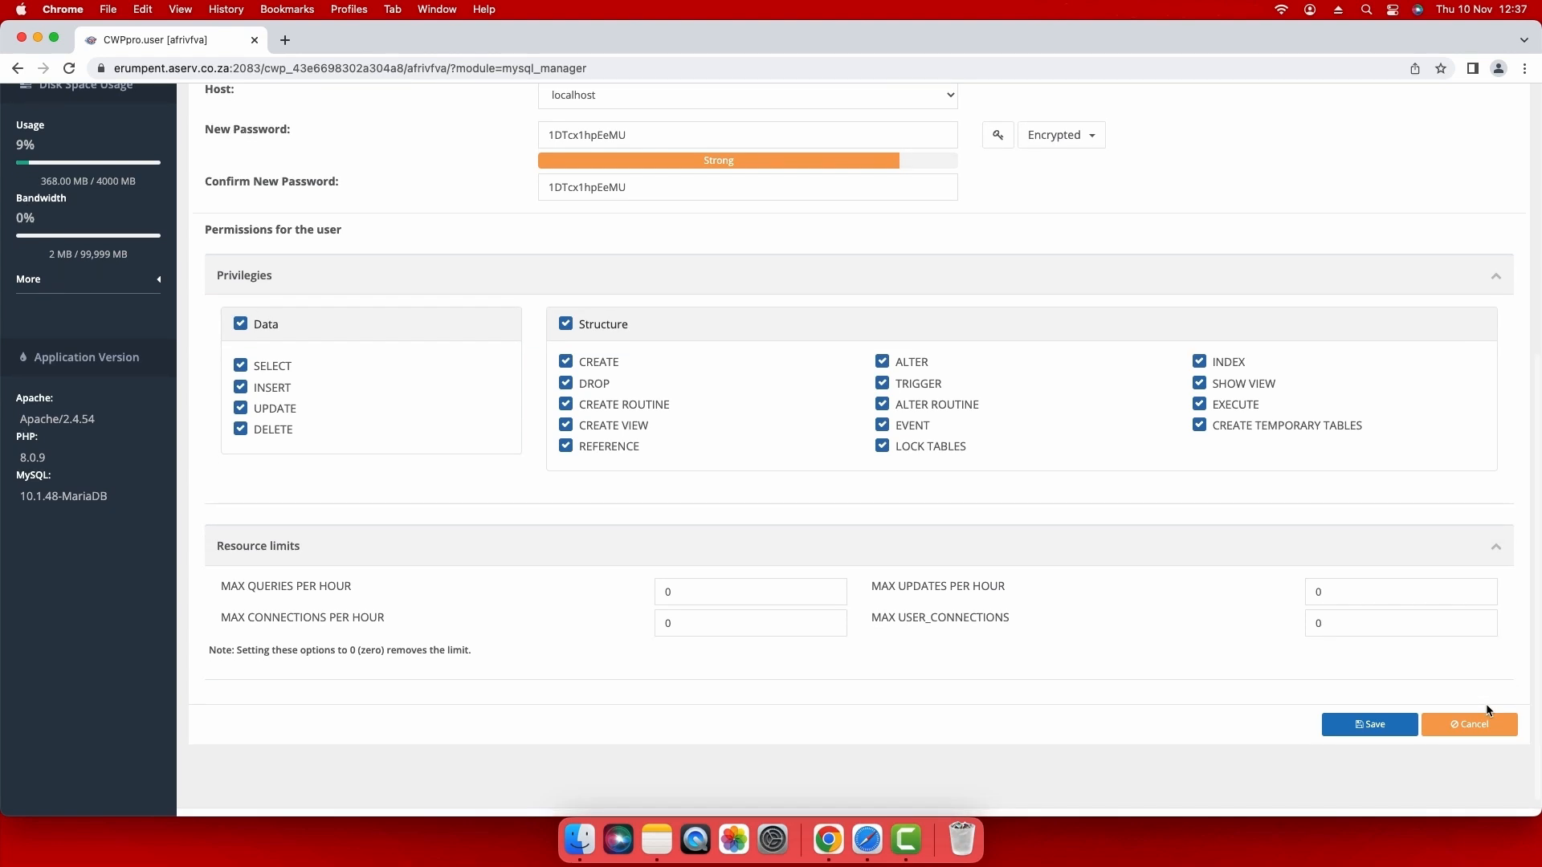
{"action": "left_click", "coordinate": [1368, 725]}
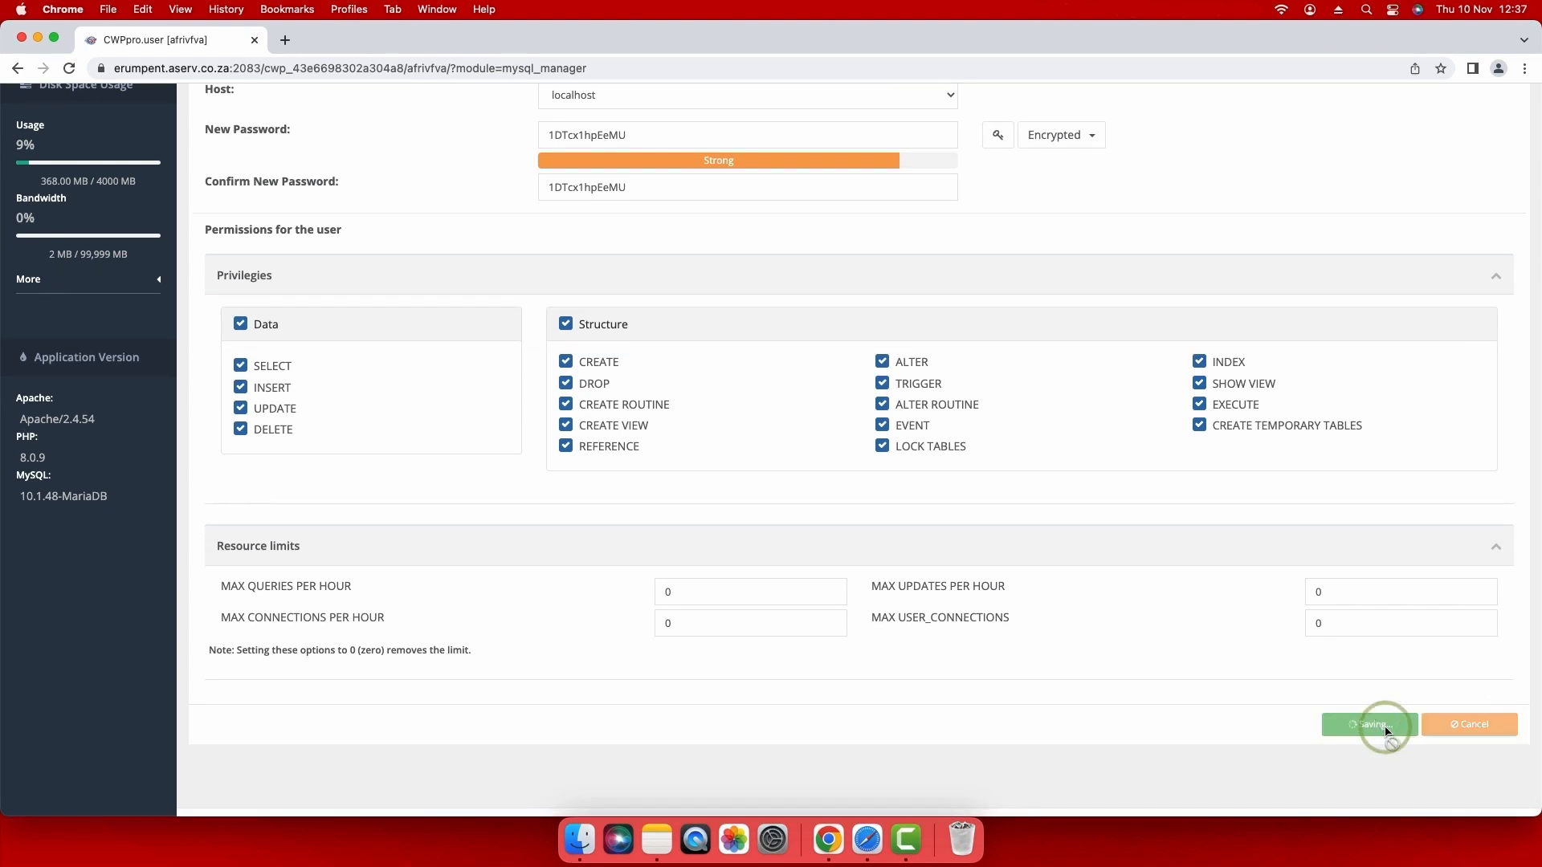
{"action": "left_click", "coordinate": [1374, 723]}
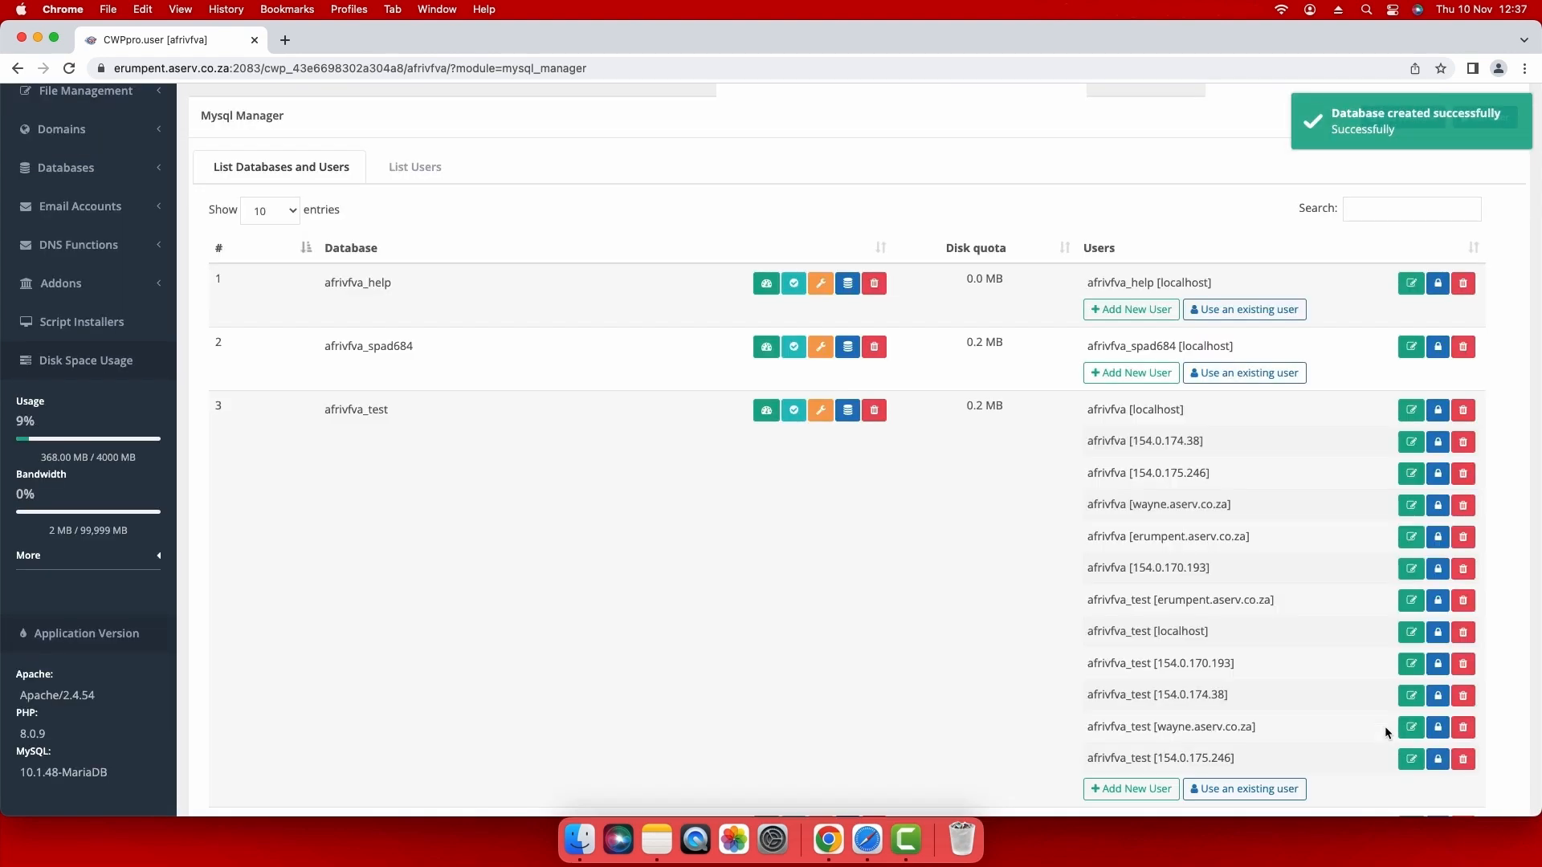